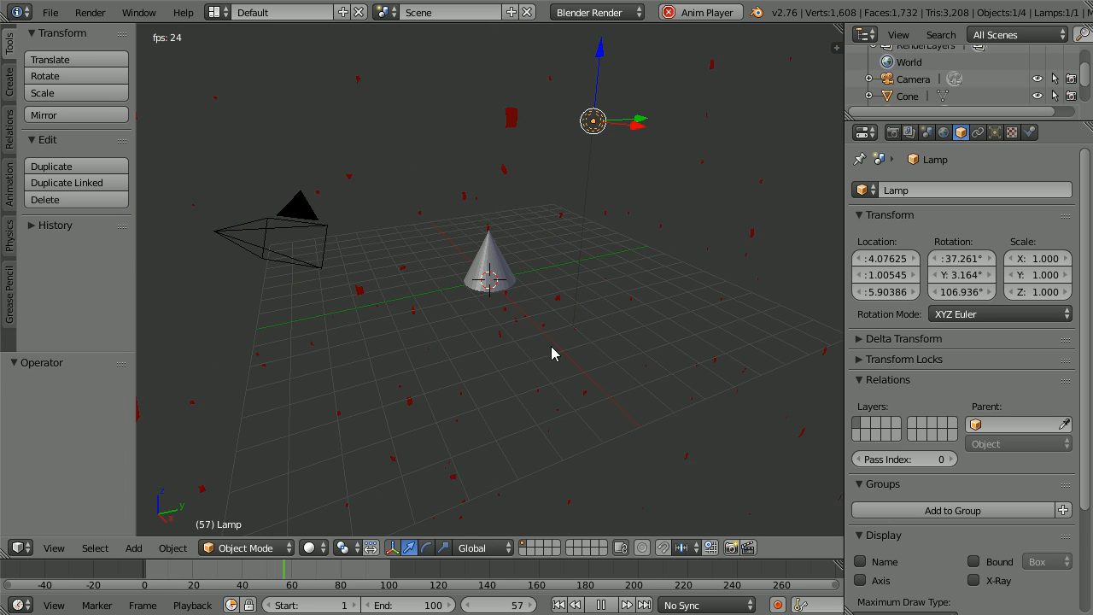
Add a UV sphere above the grid and make it an active rigid body.
left_click(50, 12)
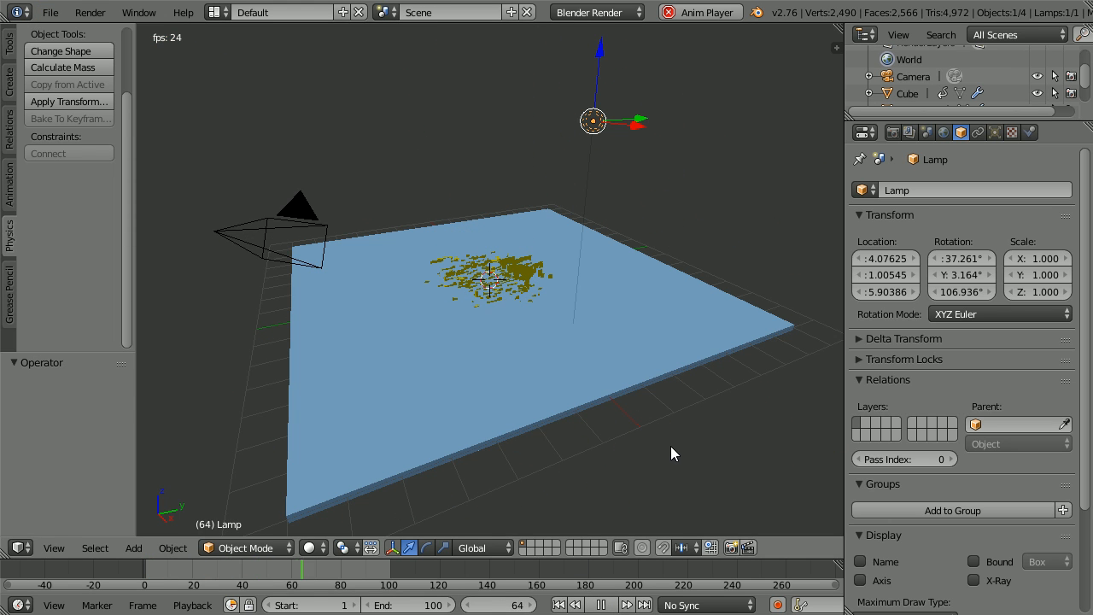
left_click(50, 12)
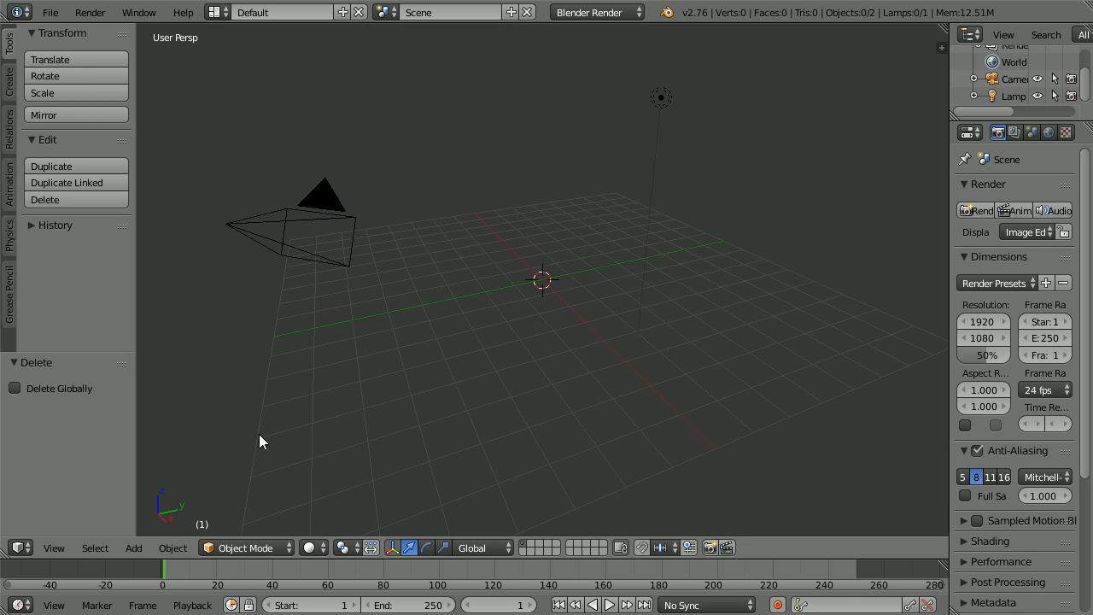
left_click(133, 547)
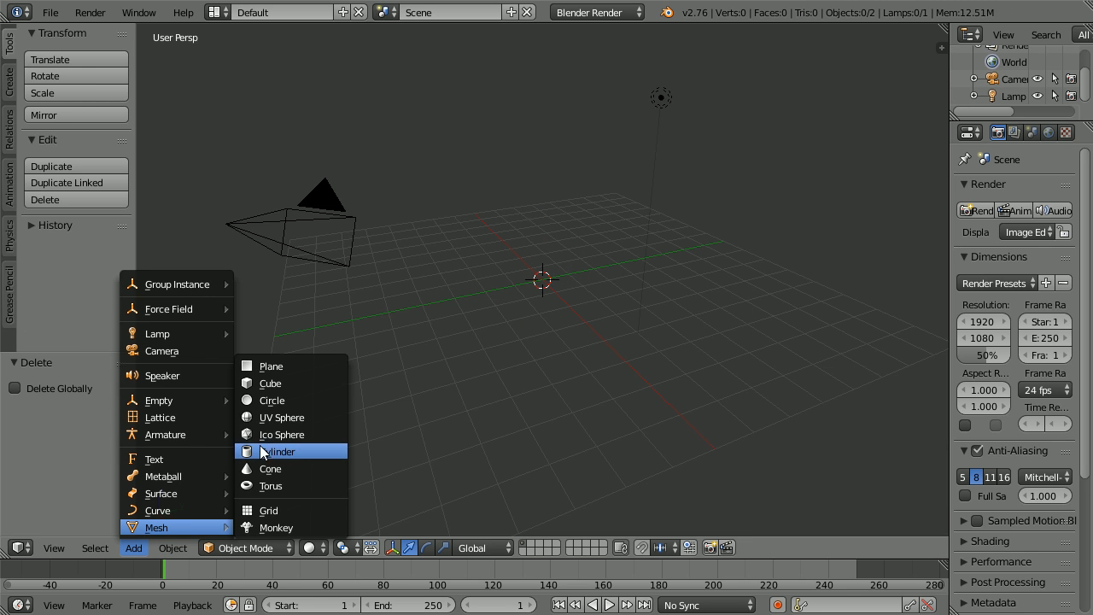
left_click(281, 417)
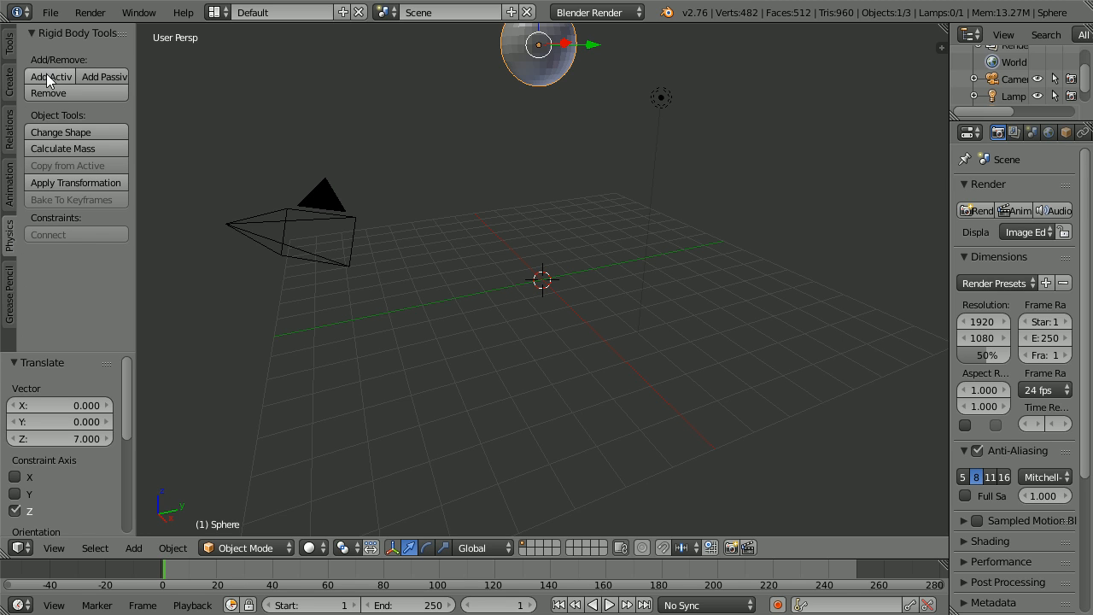
left_click(49, 76)
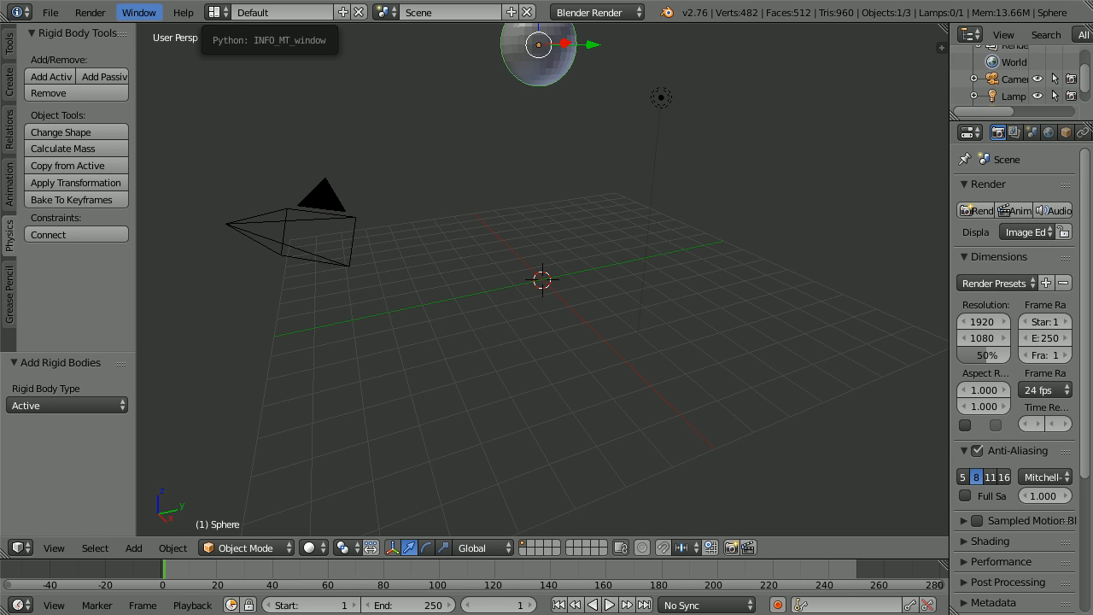
Add a central cone and set the animation end frame to 150.
left_click(133, 547)
type("150")
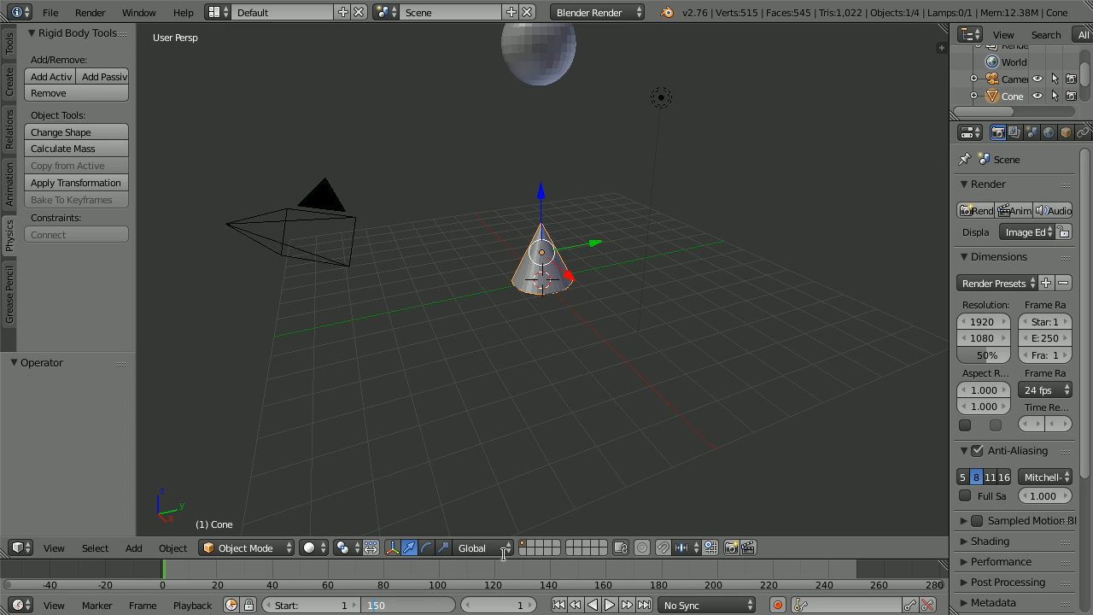
left_click(608, 605)
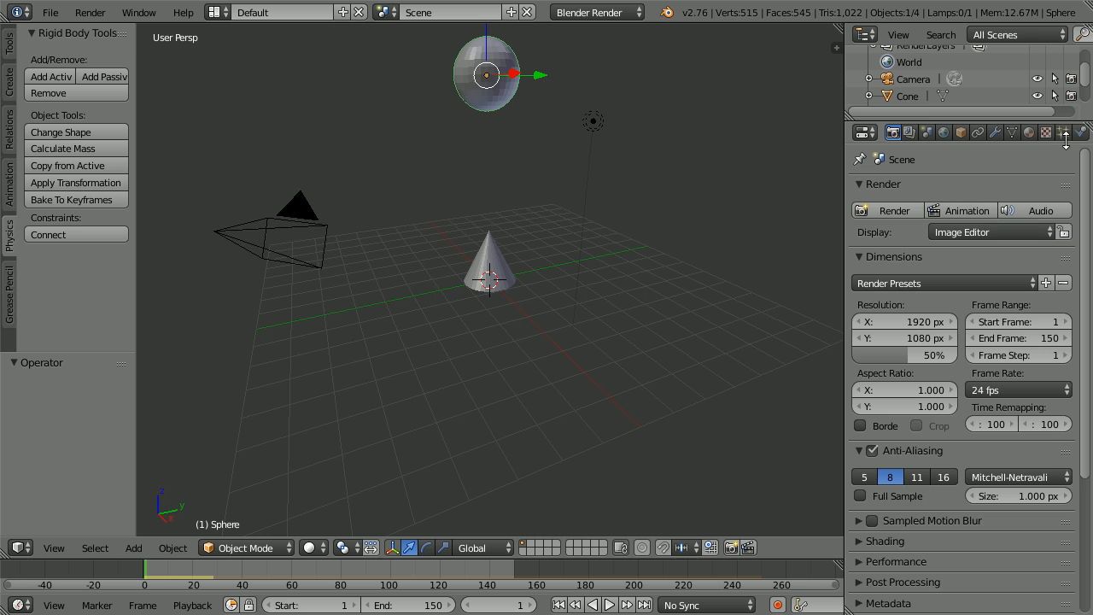
left_click(1063, 132)
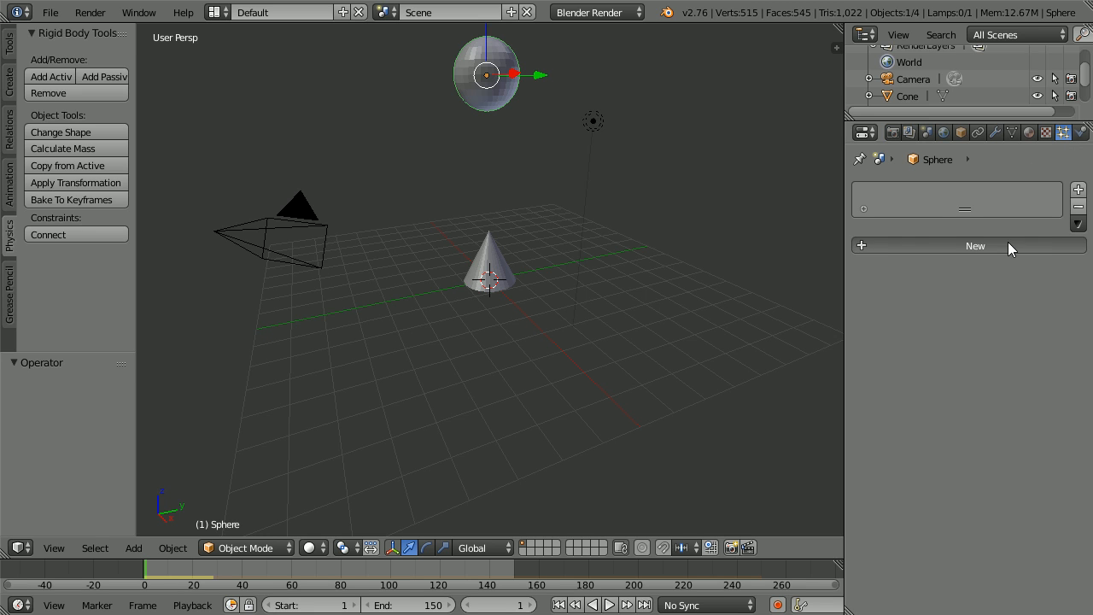
Add a sphere particle system emitting at frame 23, lifetime 150, Brownian force 200.
left_click(974, 245)
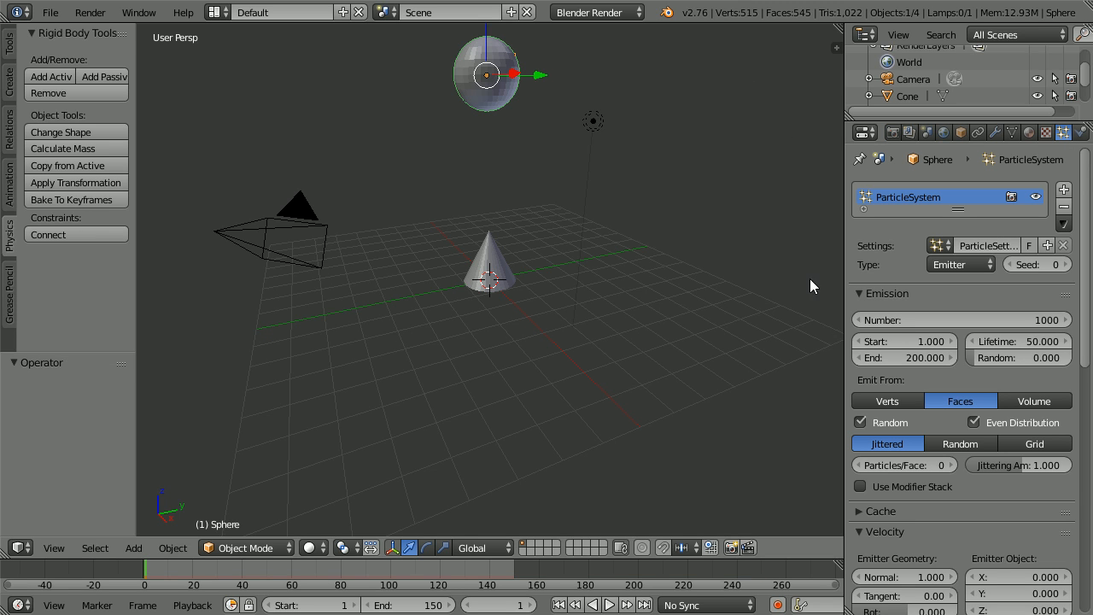
mouse_move(943, 319)
type("23")
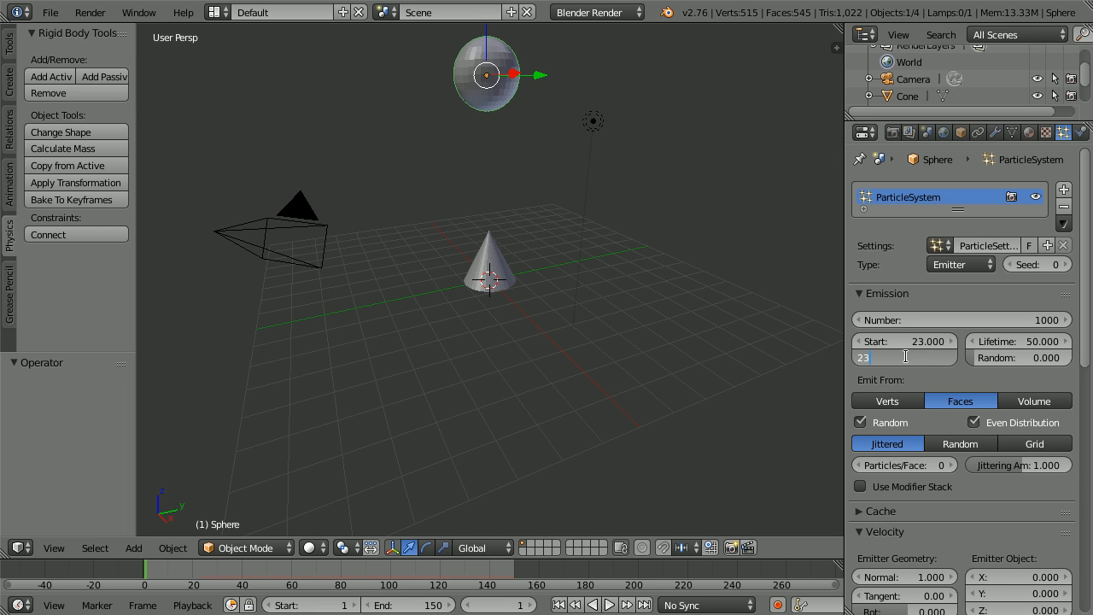
key("Return")
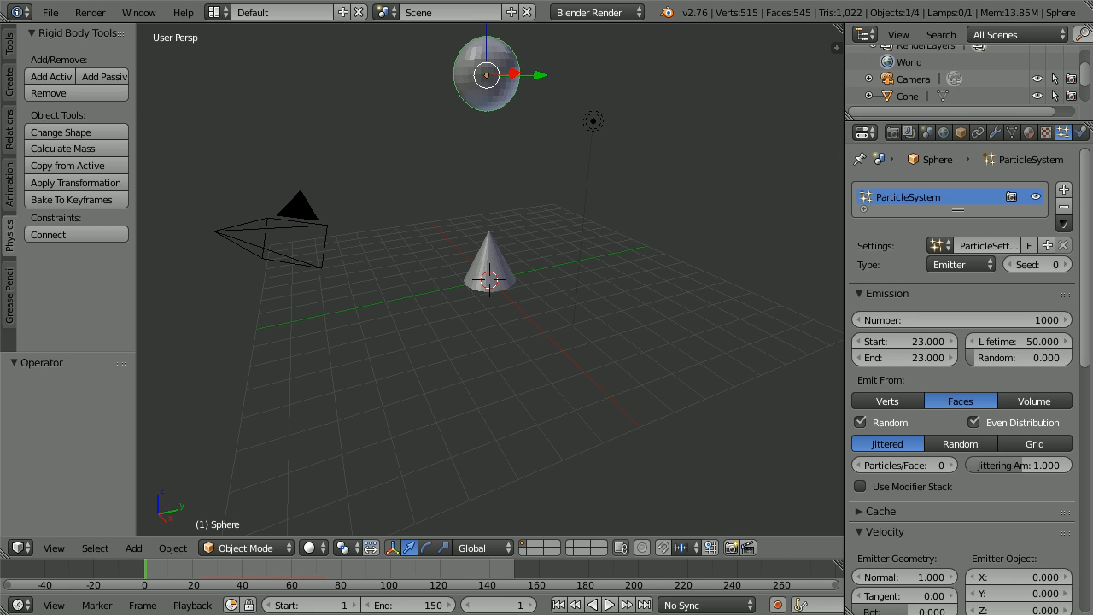
mouse_move(986, 342)
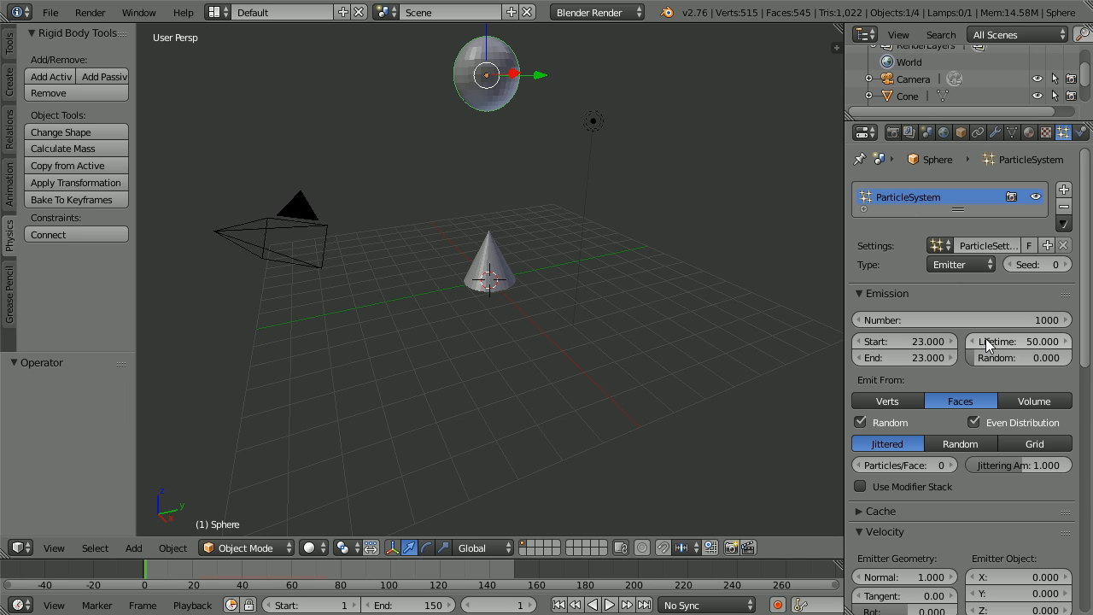
mouse_move(1039, 352)
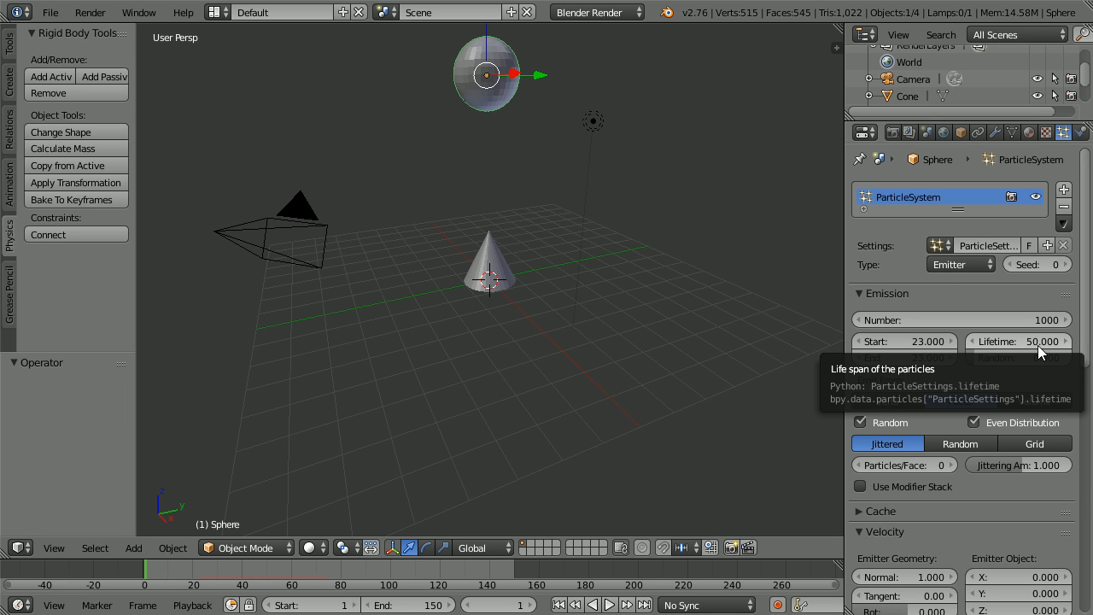
mouse_move(999, 347)
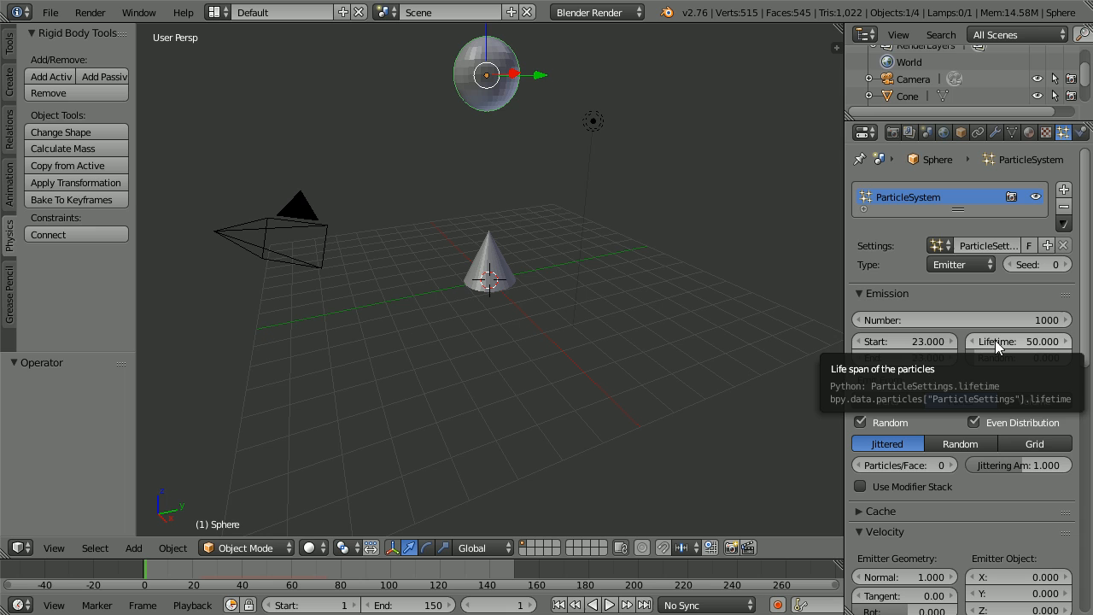
left_click(1017, 340)
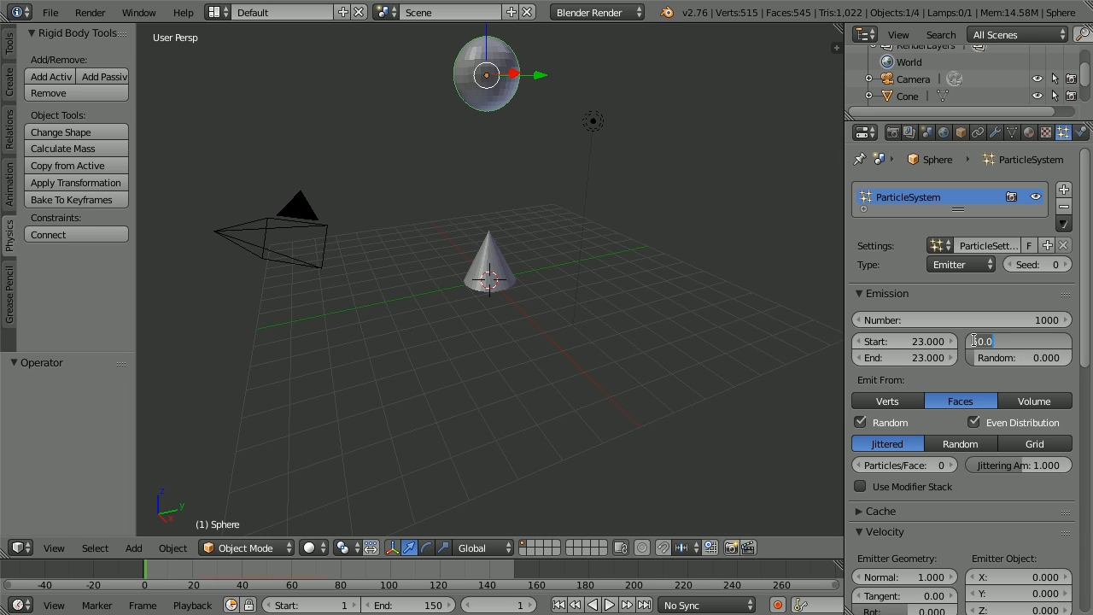
type("50.0")
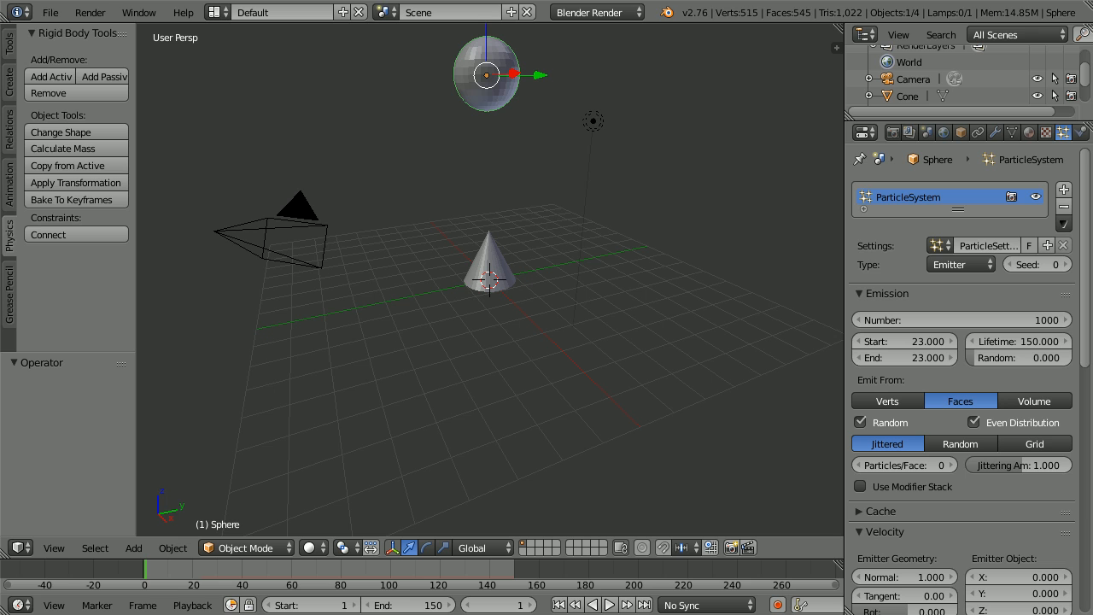
scroll("down", 3)
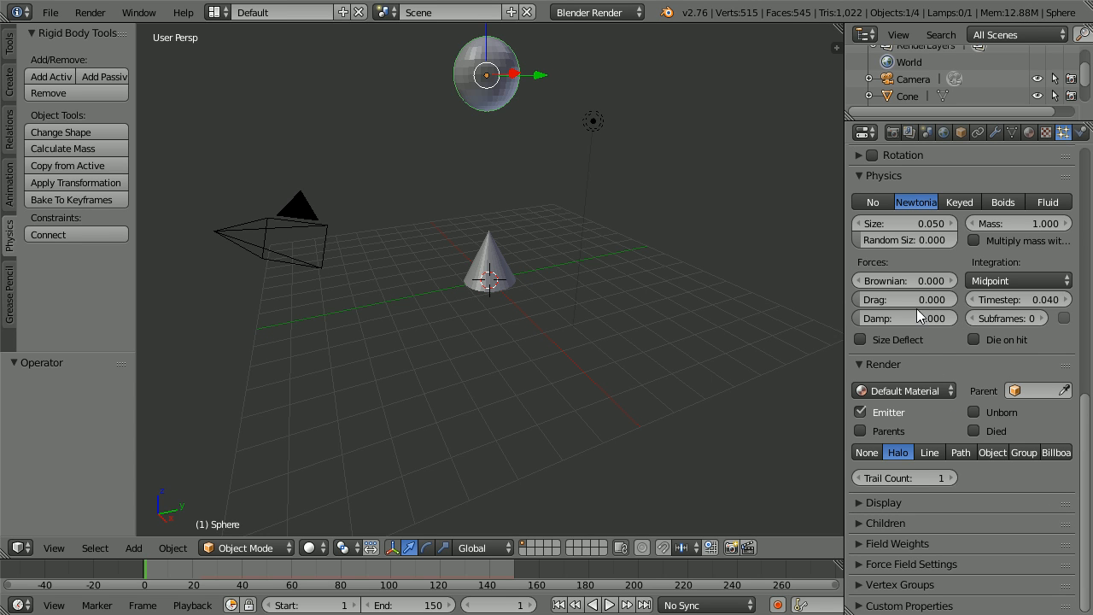
left_click(904, 281)
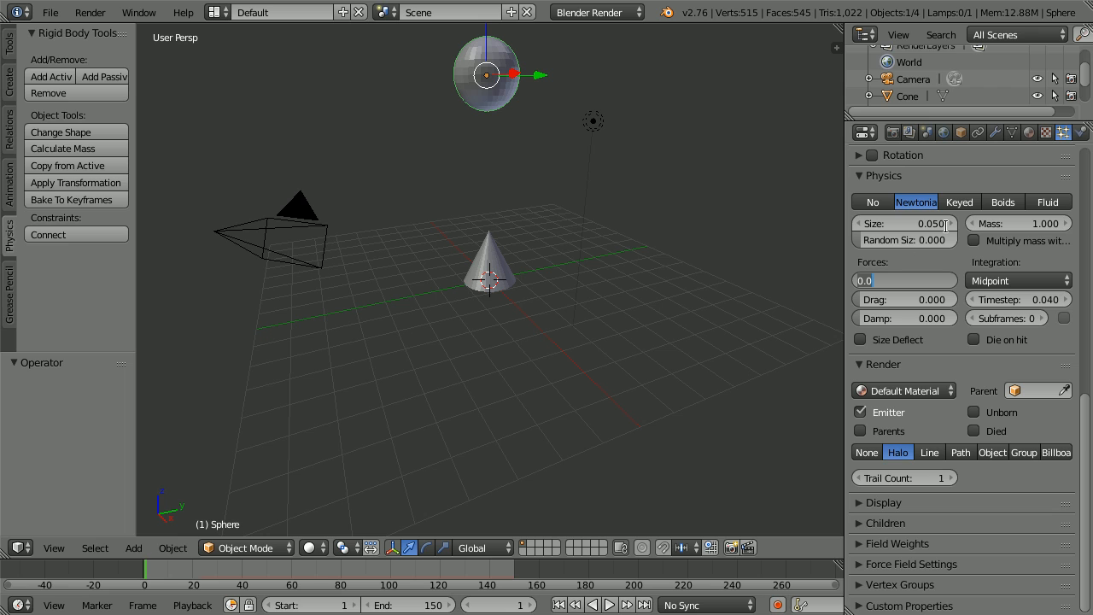
type("200")
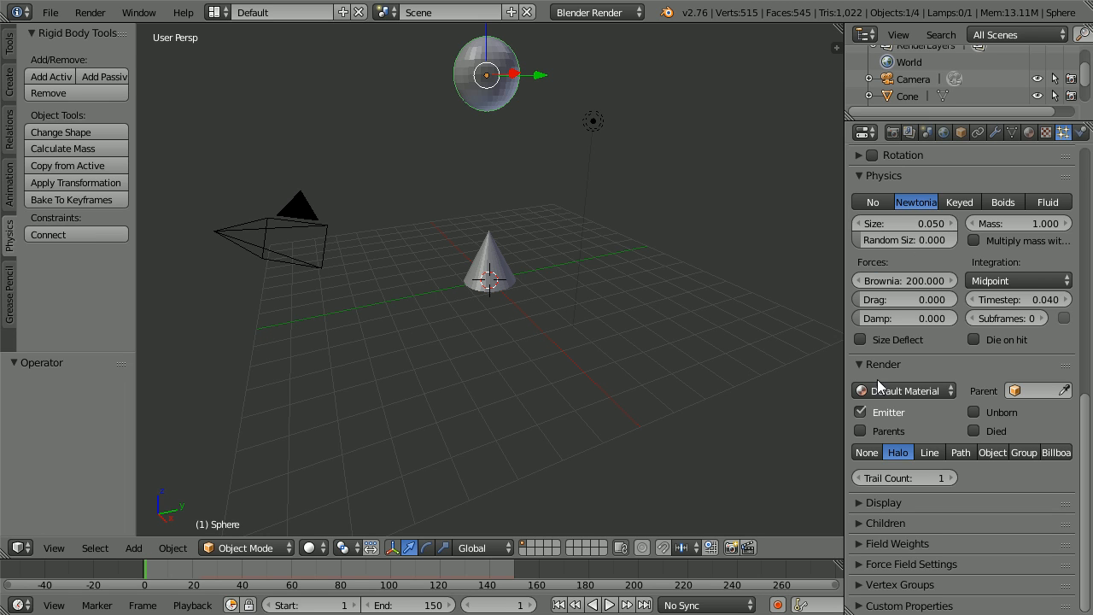
mouse_move(865, 452)
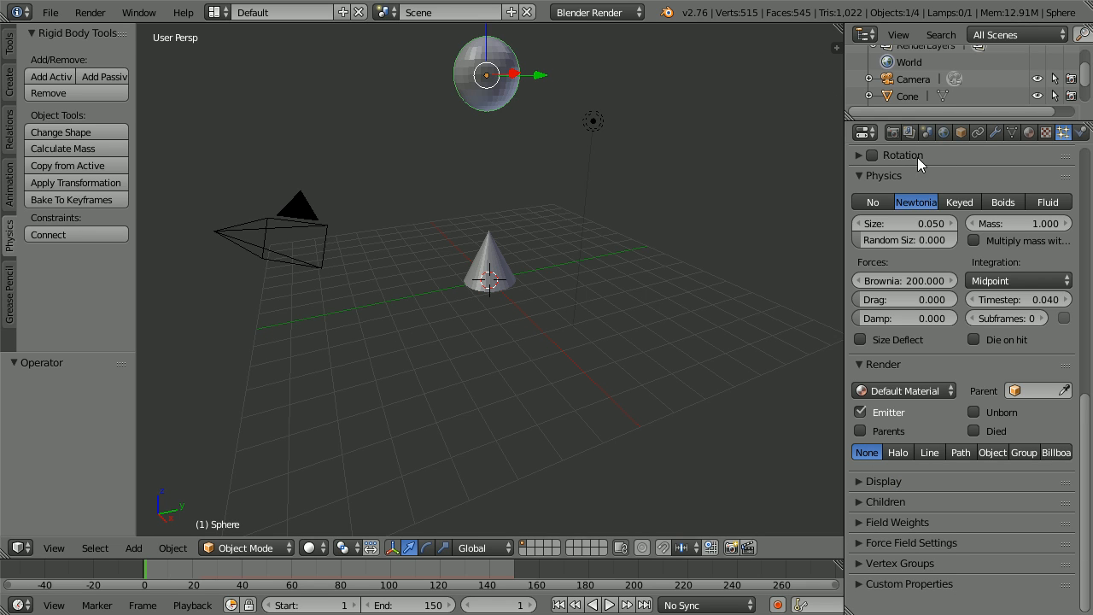
Add an Explode modifier with Cut Edges enabled and preview the shattering playback.
left_click(995, 132)
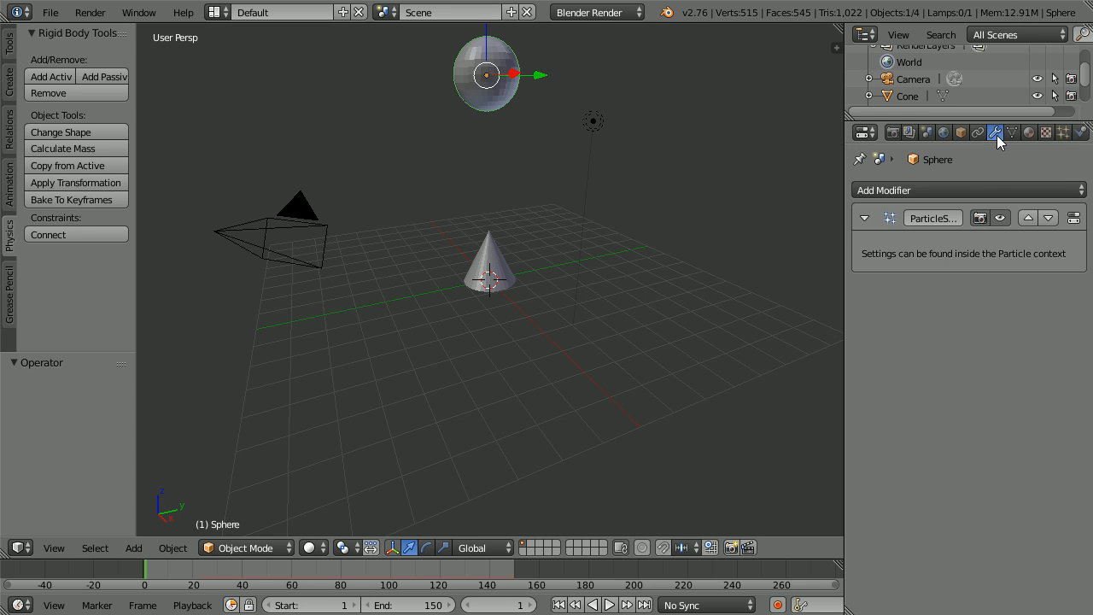
left_click(939, 190)
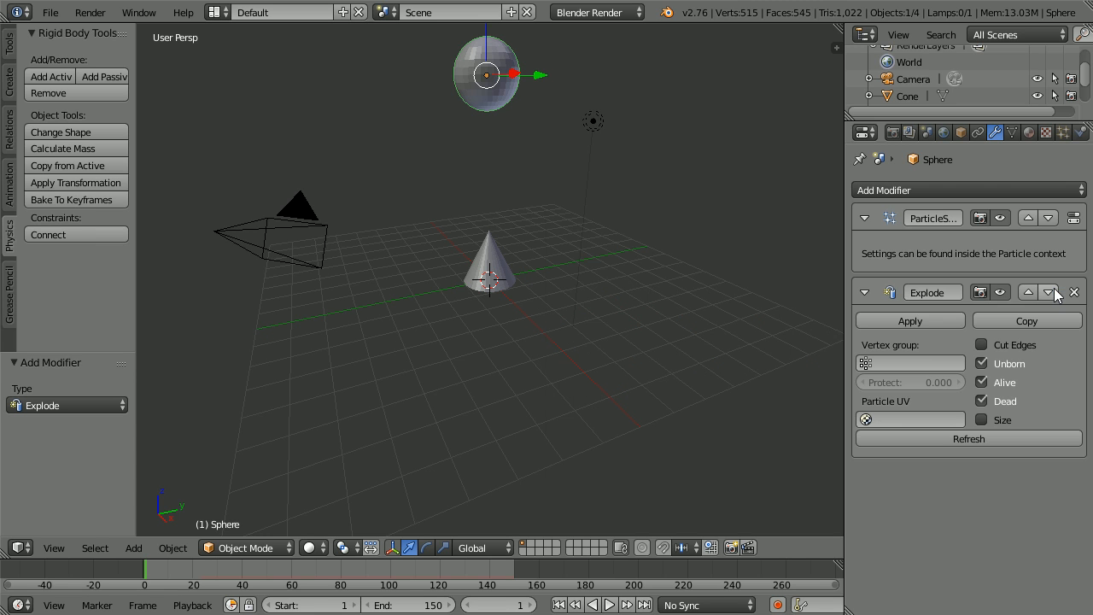
left_click(981, 345)
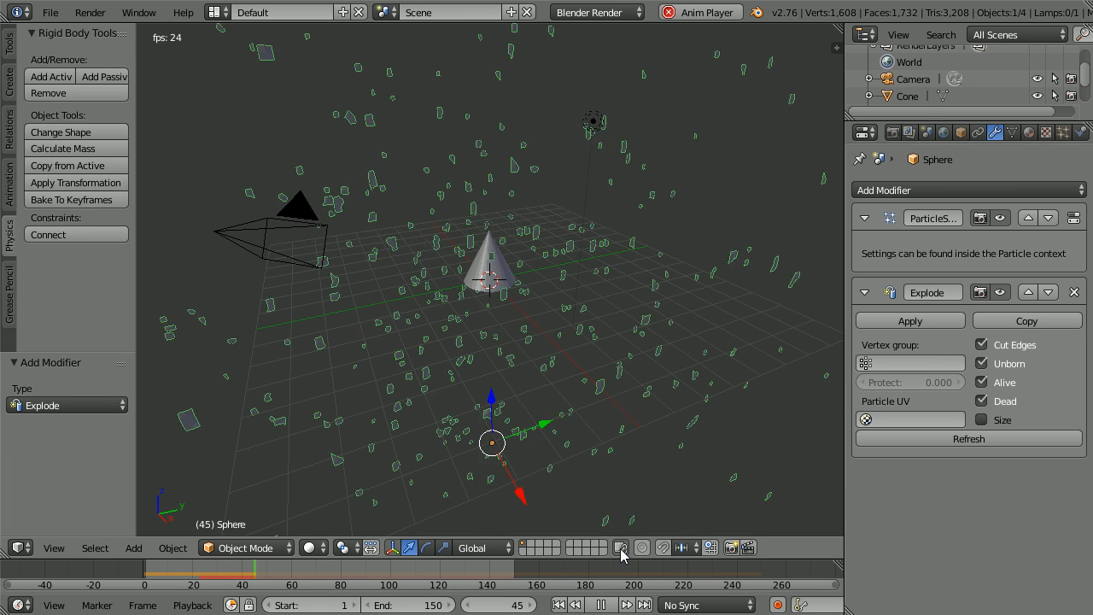
left_click(600, 604)
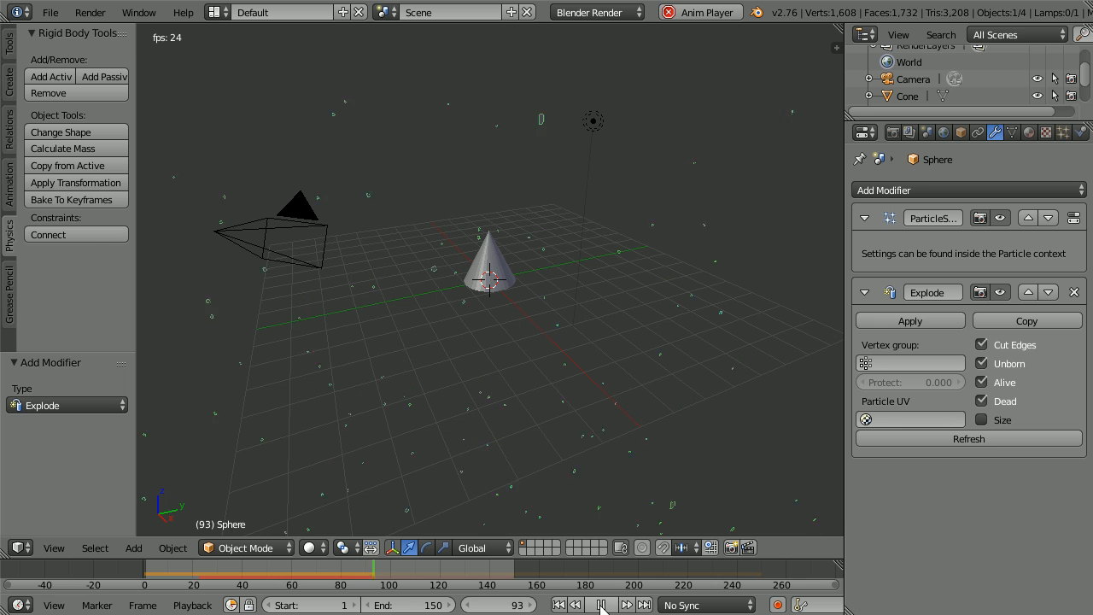
left_click(609, 605)
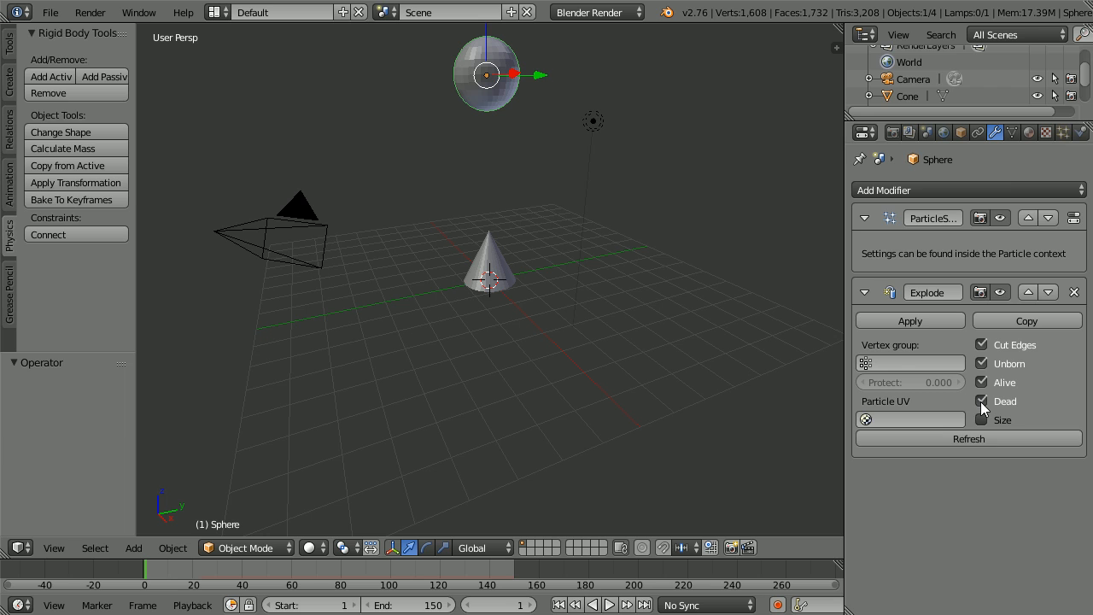
mouse_move(982, 401)
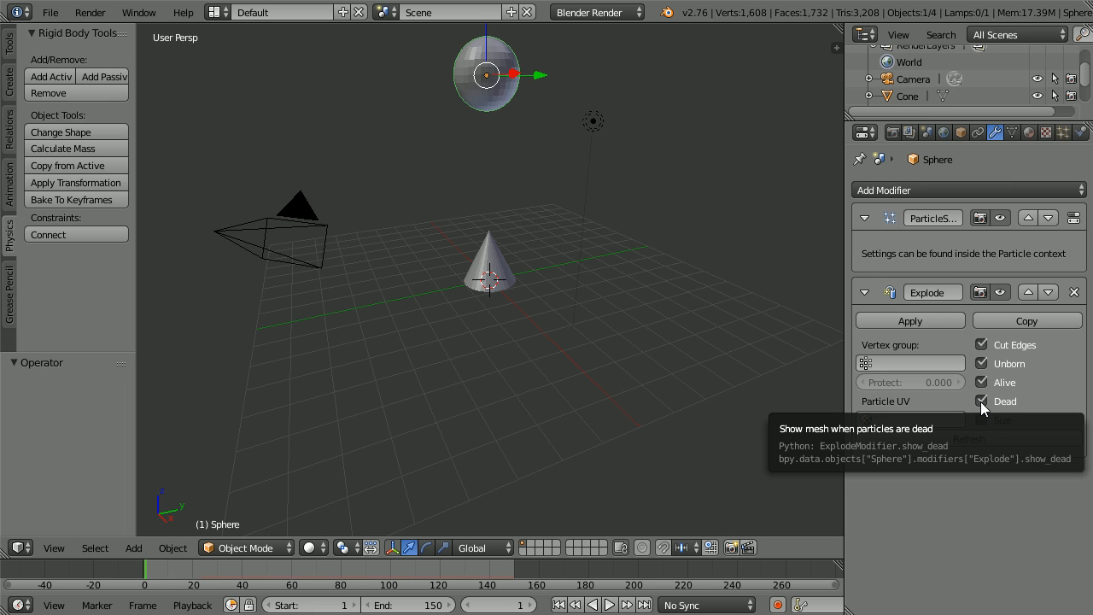
Check the particle settings, play the explosion, and rewind to the first frame.
left_click(981, 401)
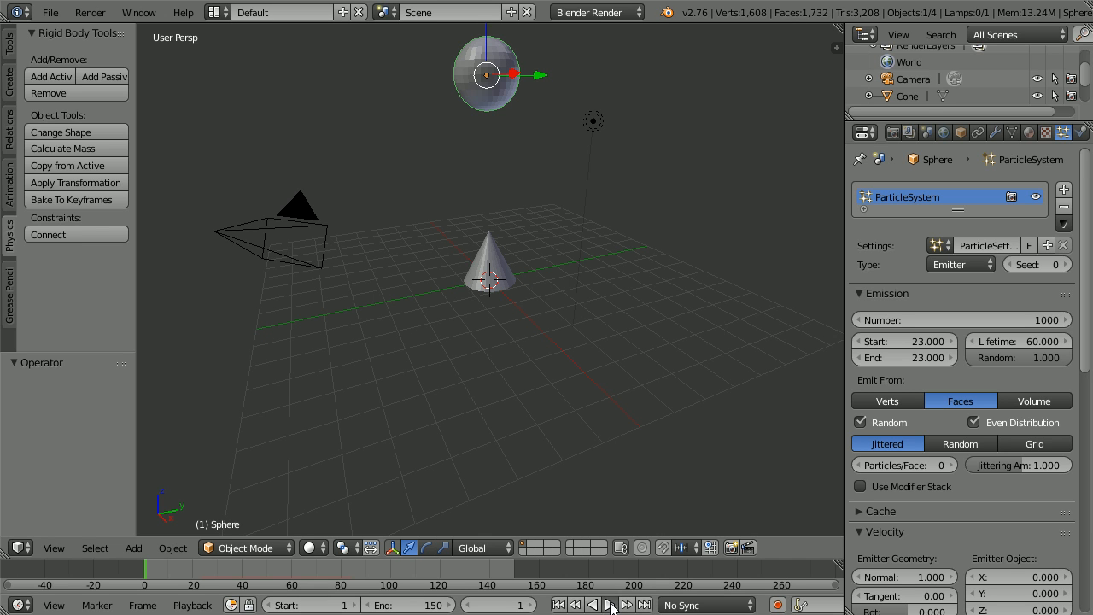
left_click(610, 604)
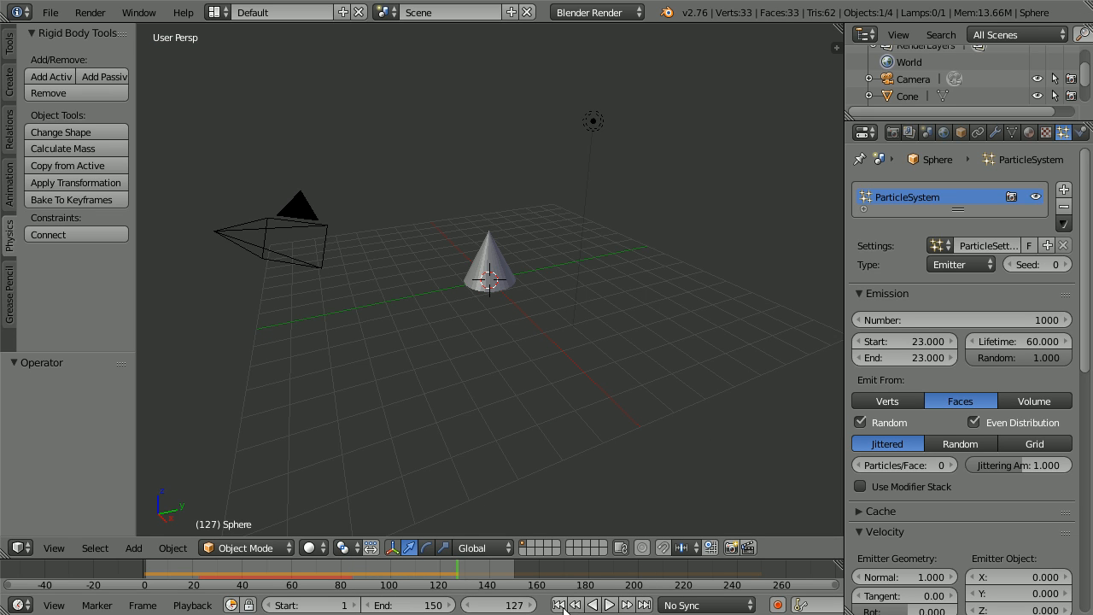
left_click(558, 605)
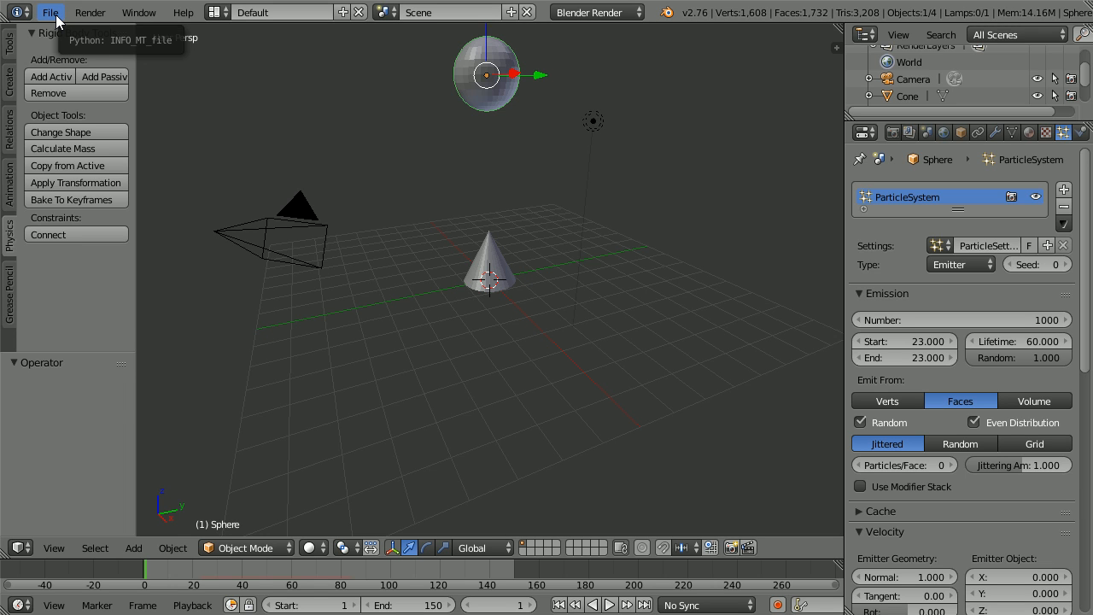
Reload the start-up scene and make the cube, raised to Z 7, an active rigid body.
left_click(49, 11)
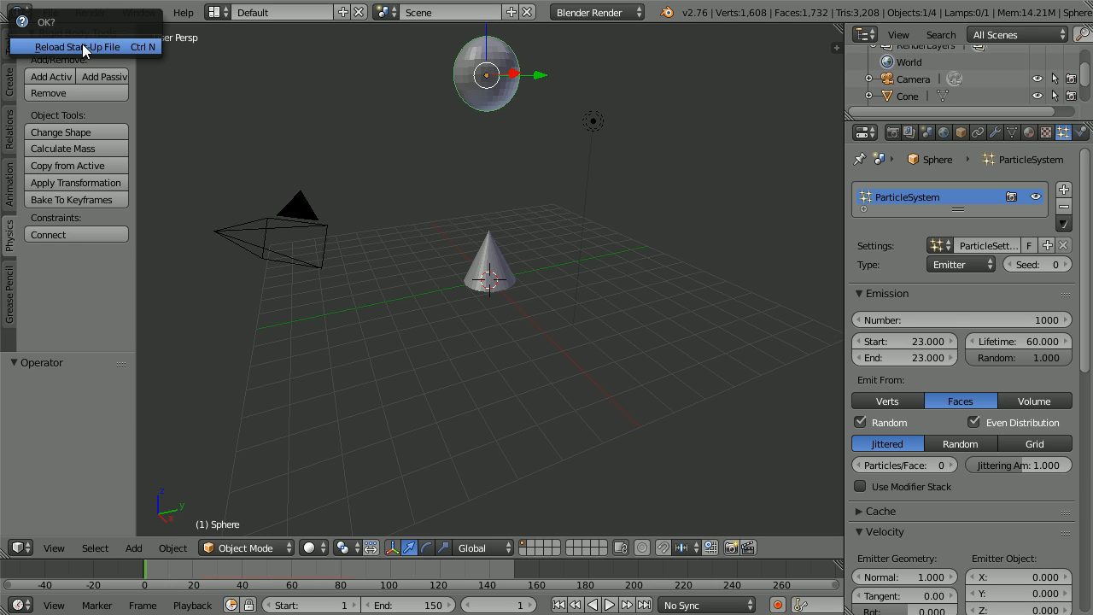
left_click(78, 46)
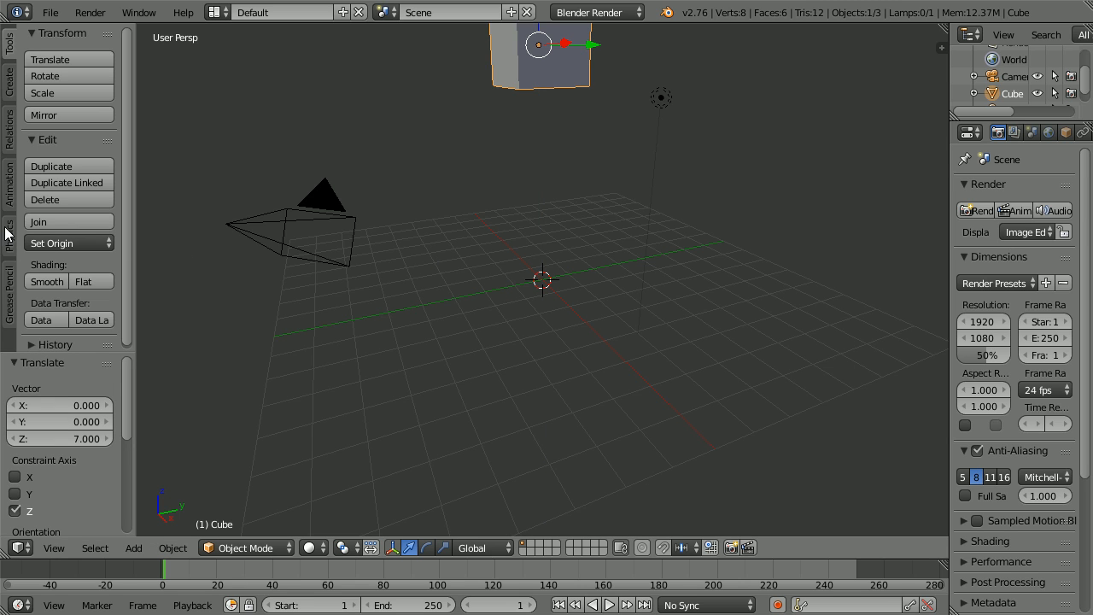
left_click(9, 230)
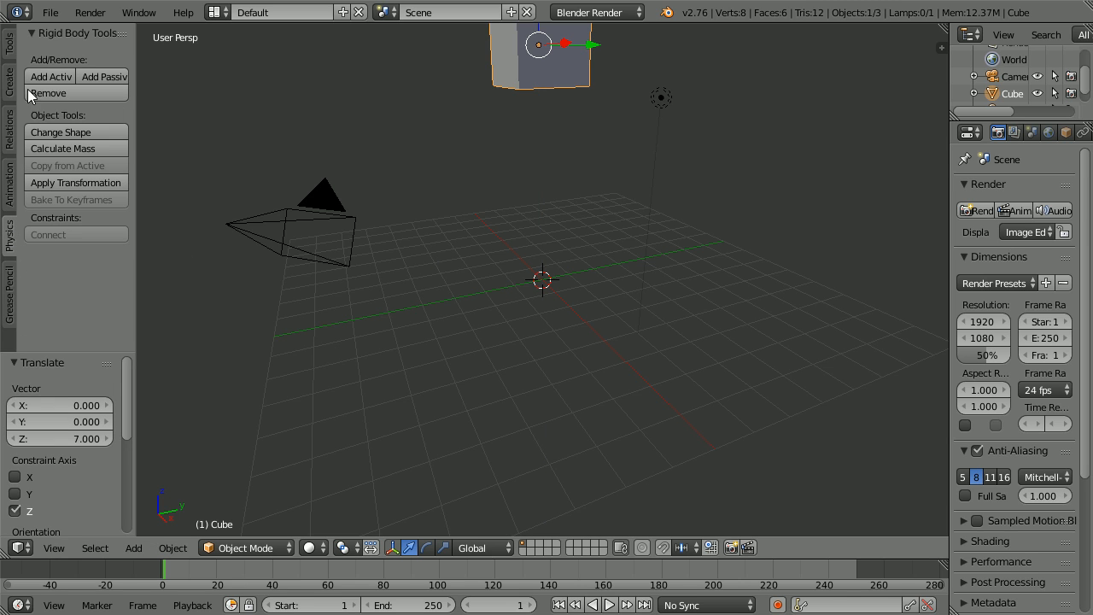
left_click(50, 76)
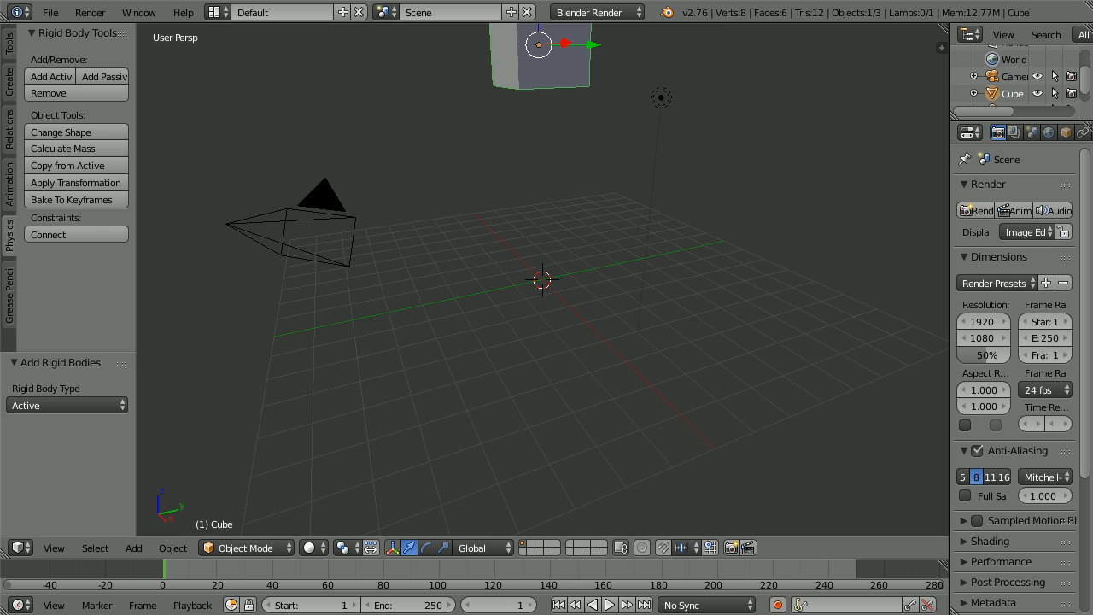
left_click(134, 547)
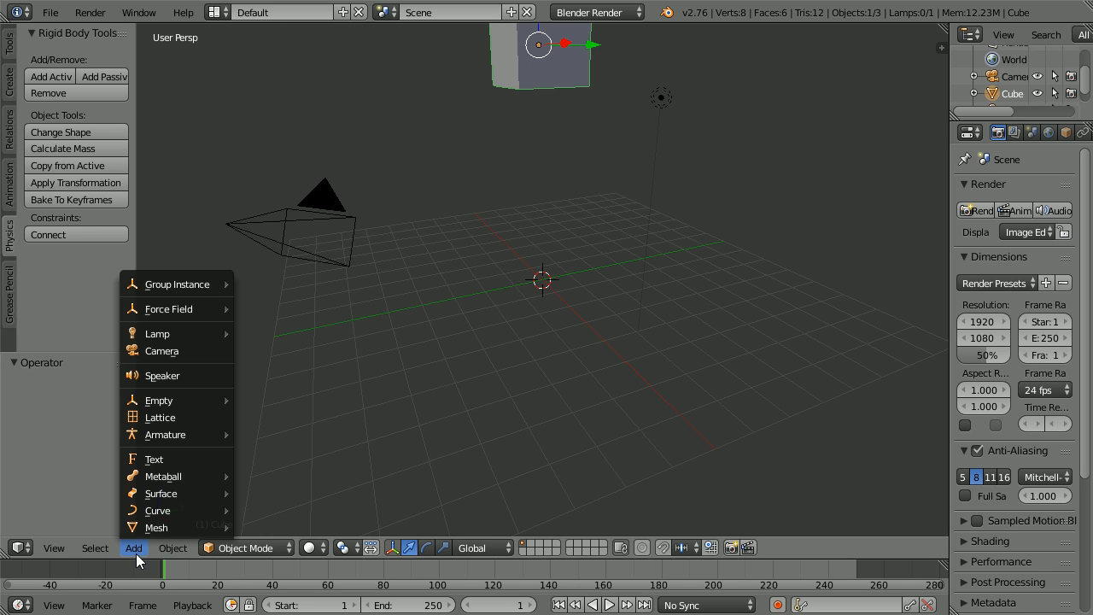
mouse_move(156, 527)
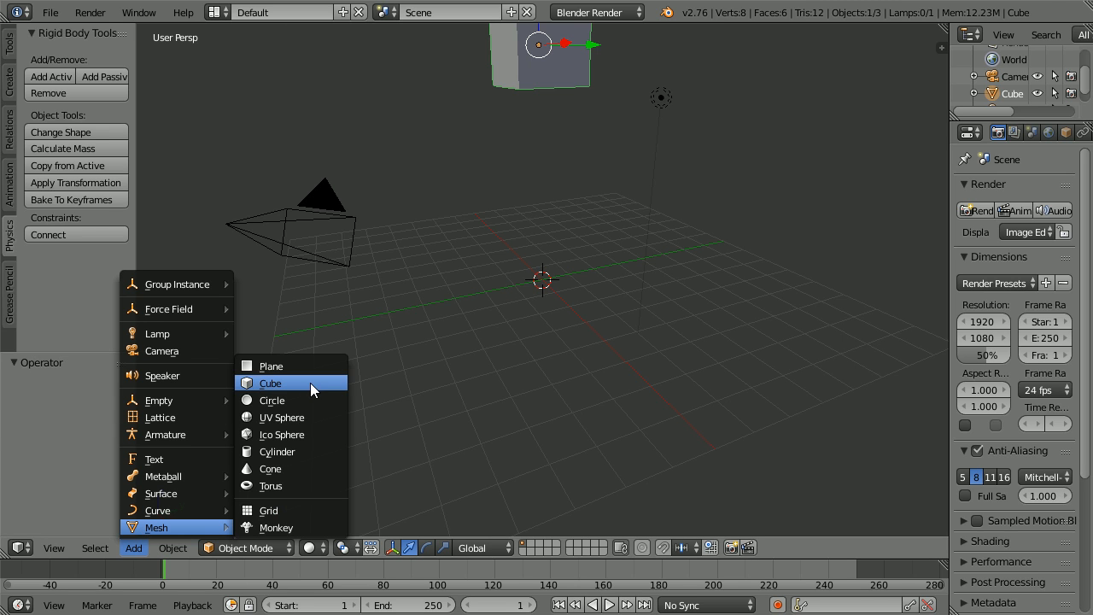
Add a second cube and flatten it into a wide, thin floor slab below.
left_click(270, 382)
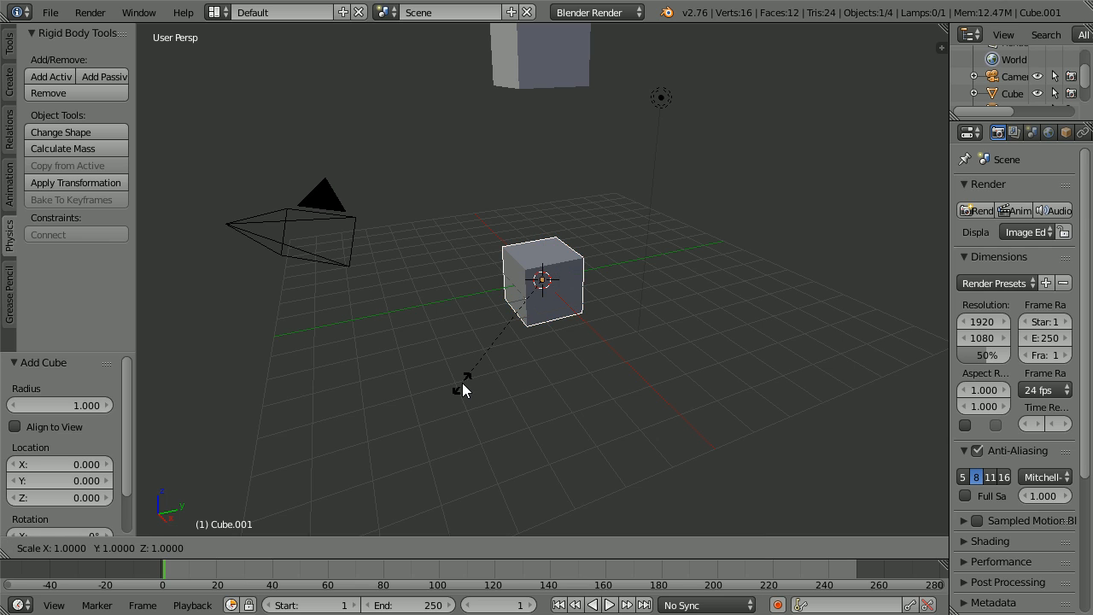
key("z")
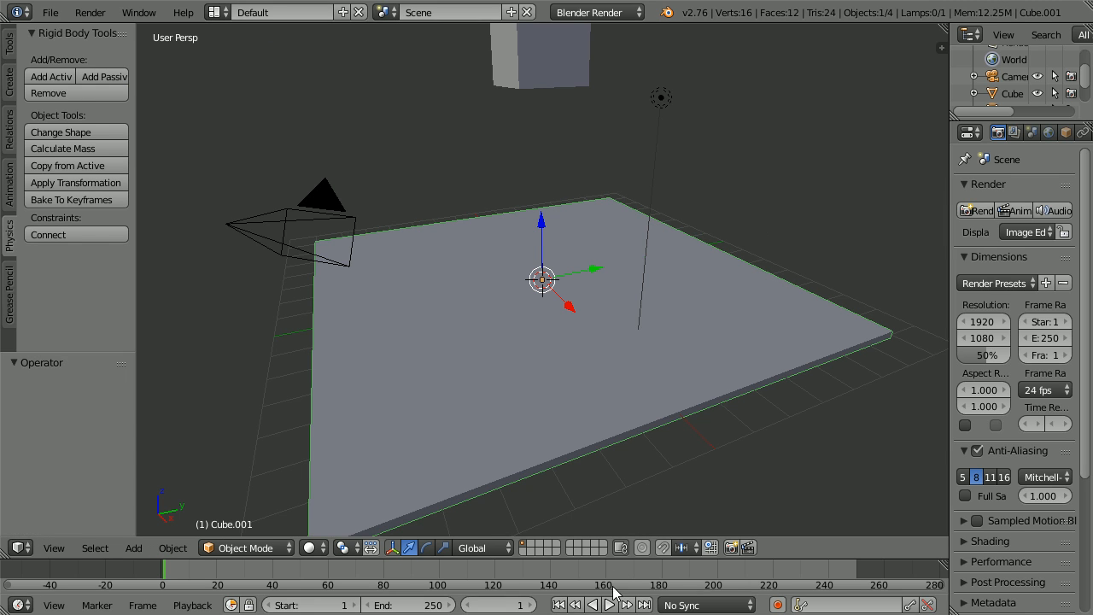
left_click(609, 605)
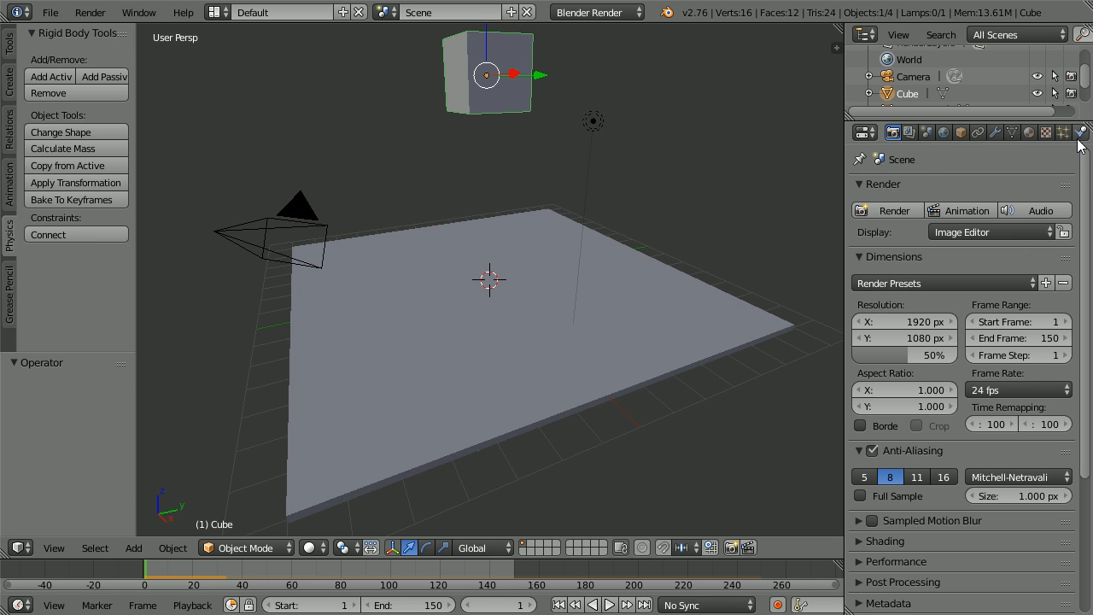
left_click(1064, 133)
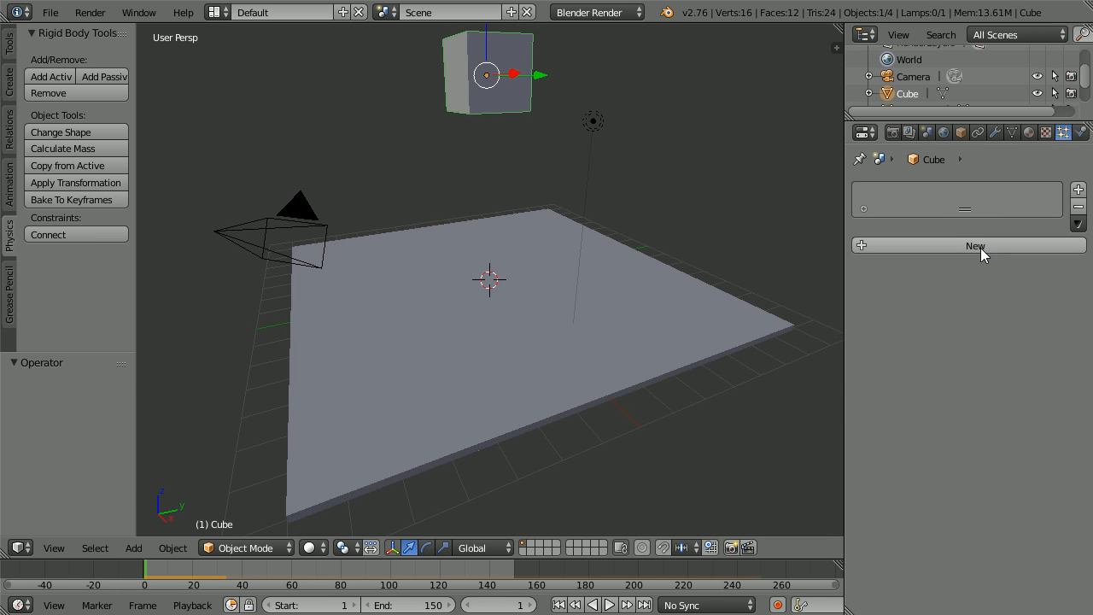
Add a cube particle system with Brownian force 30 and Render type None.
left_click(968, 245)
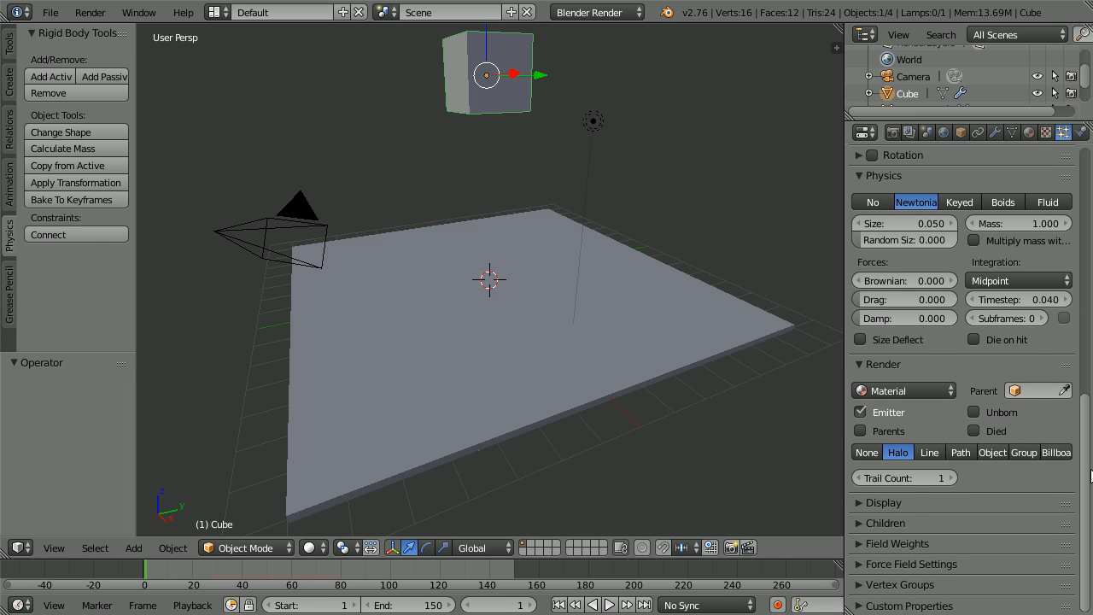
left_click(905, 280)
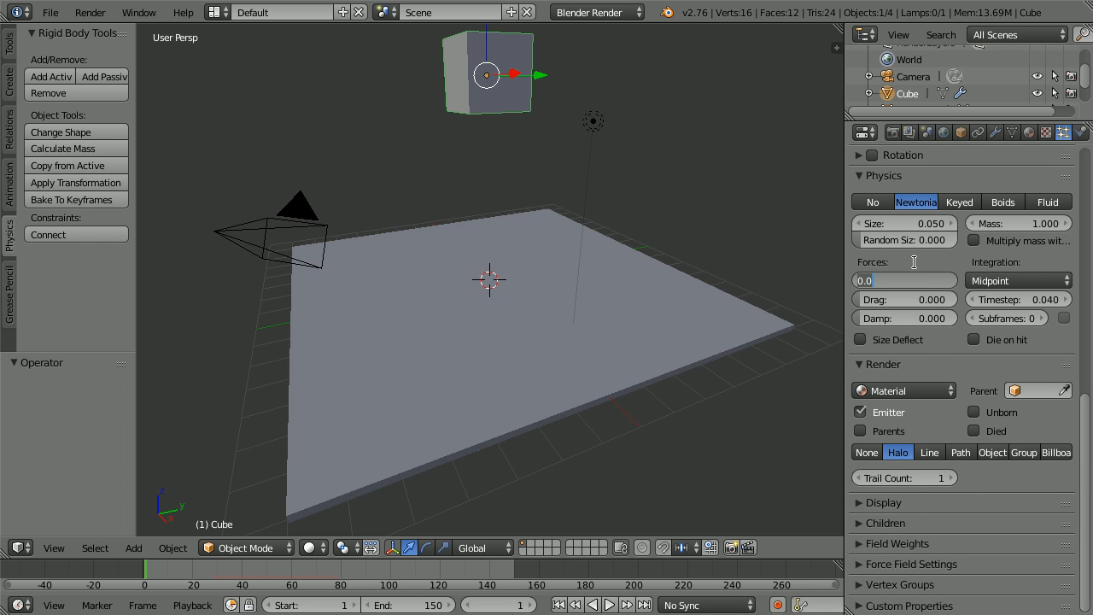
type("30")
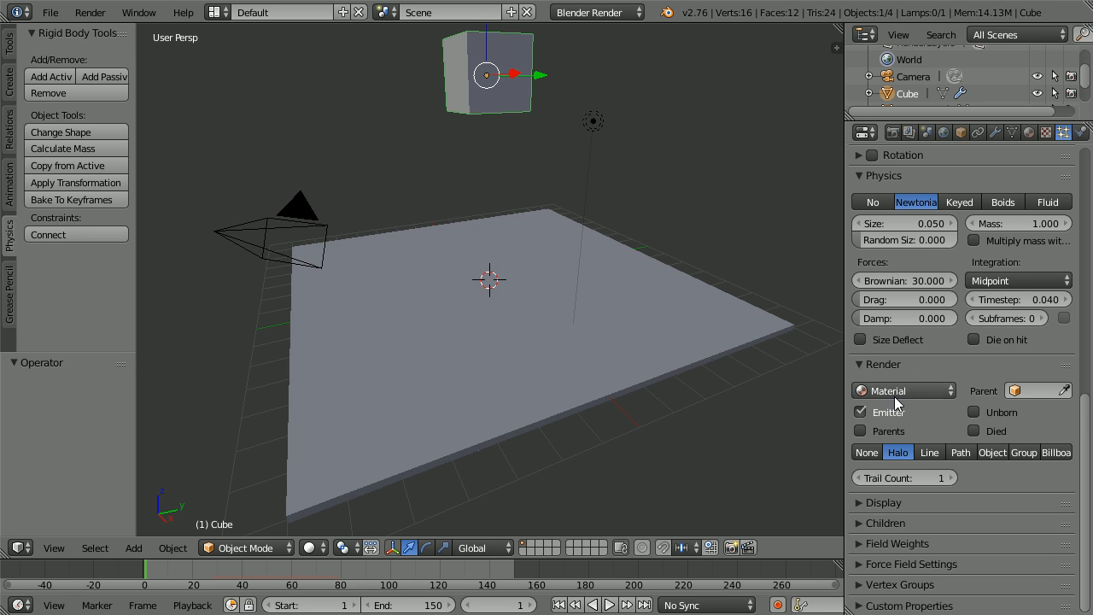
left_click(866, 452)
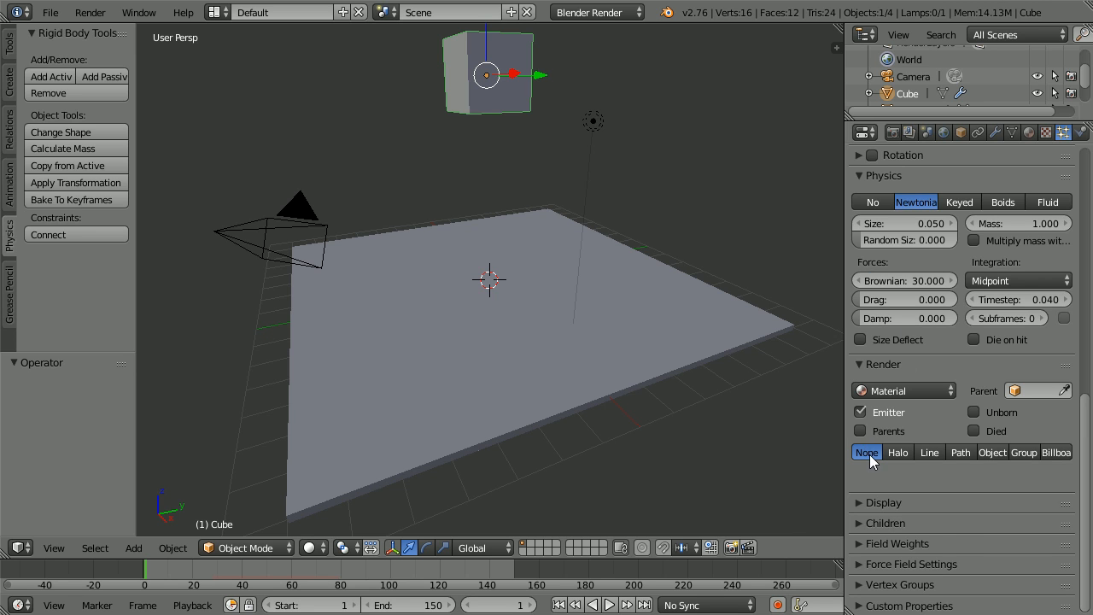
left_click(866, 452)
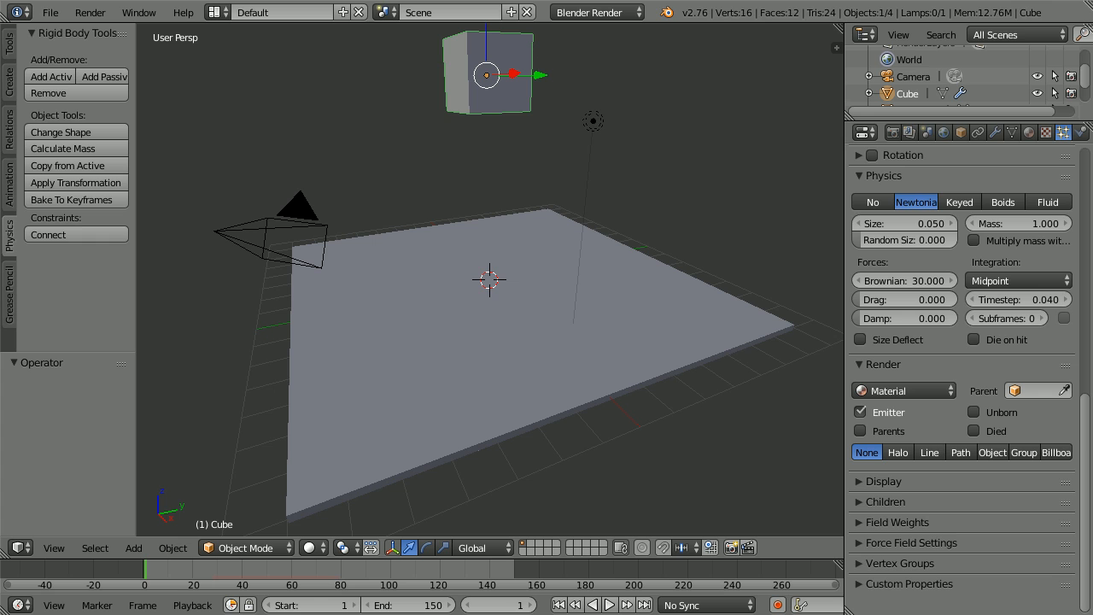
Add an Explode modifier to the raised cube with Cut Edges ticked.
left_click(995, 132)
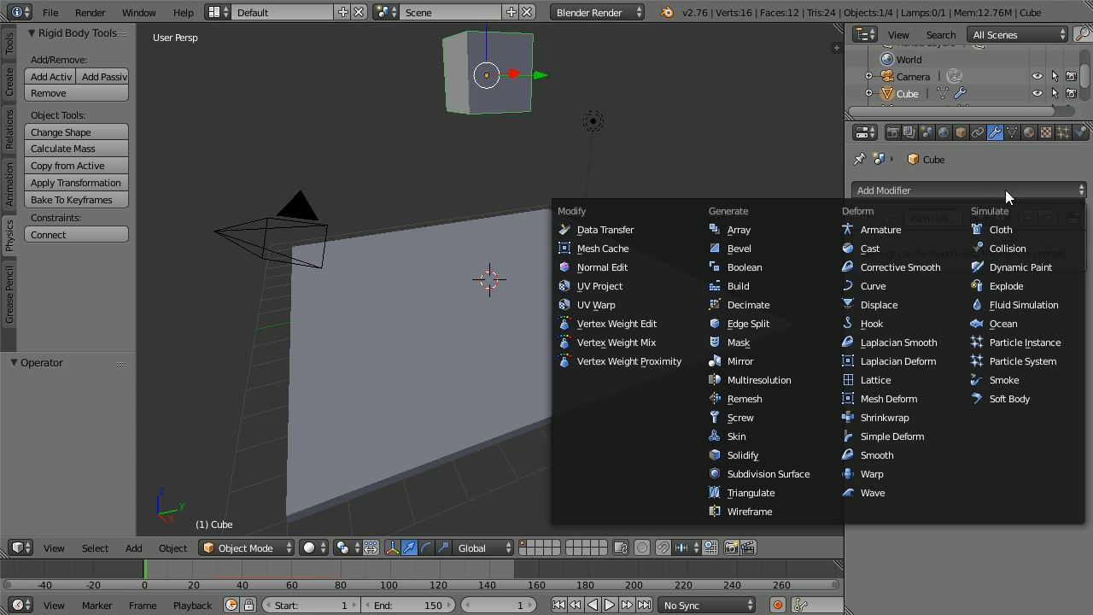
mouse_move(1024, 285)
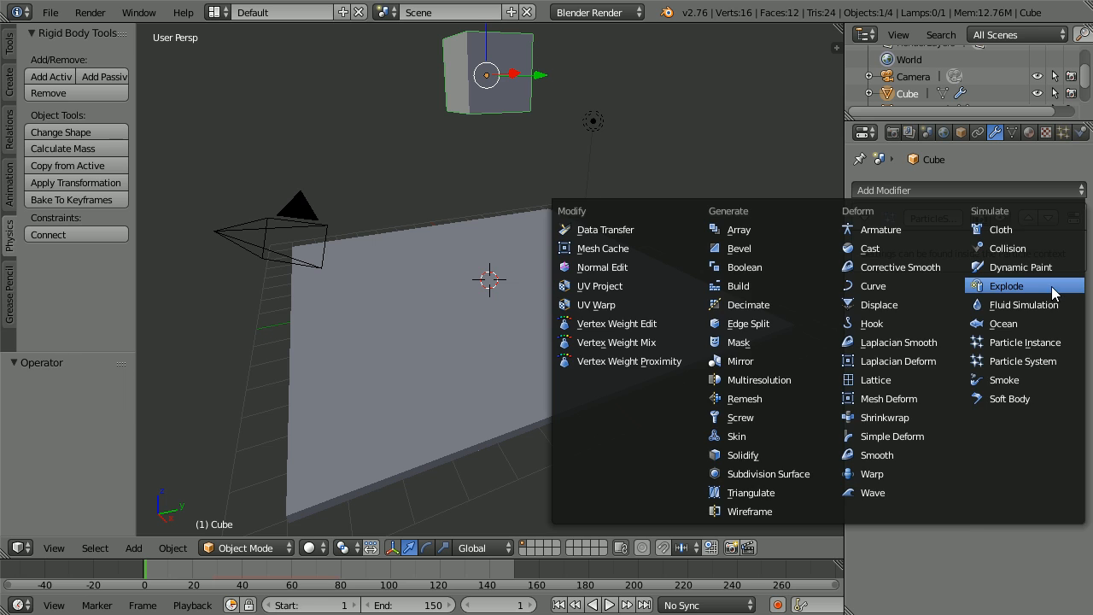
left_click(1006, 285)
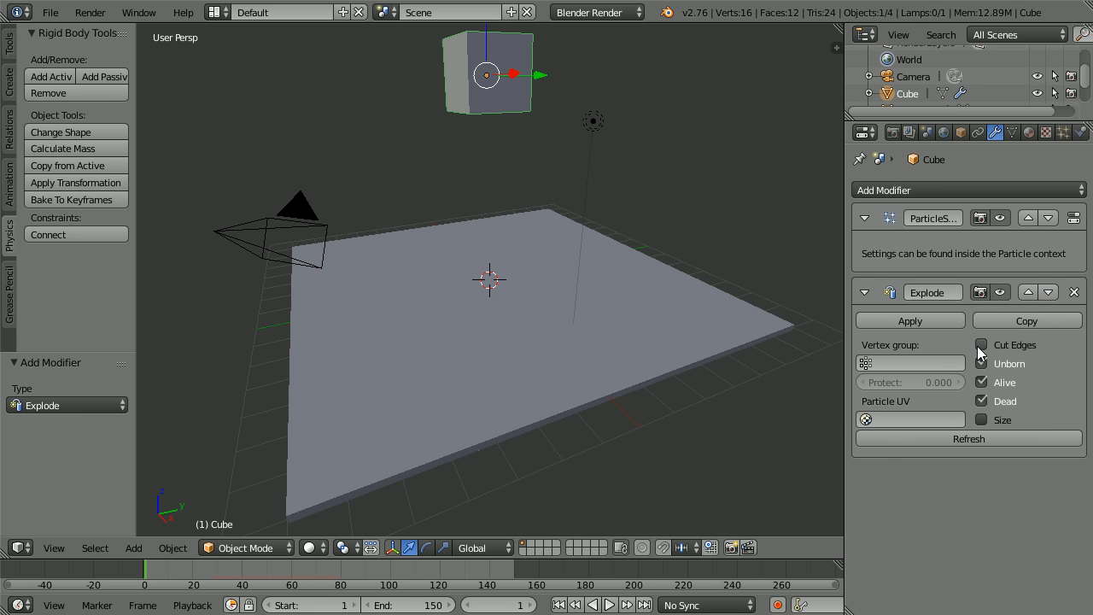
left_click(982, 344)
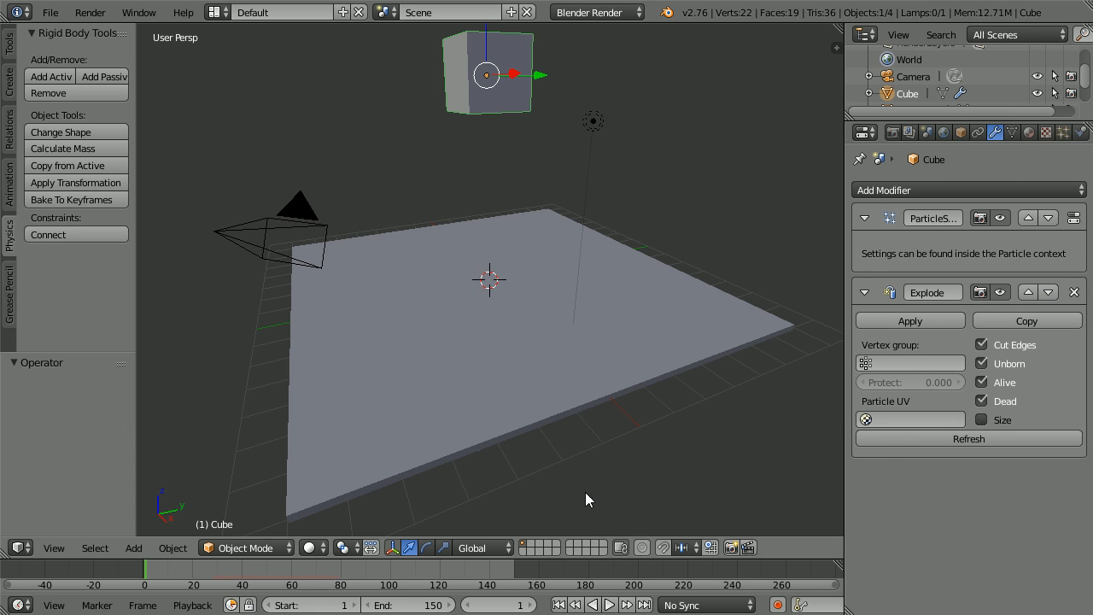
left_click(610, 604)
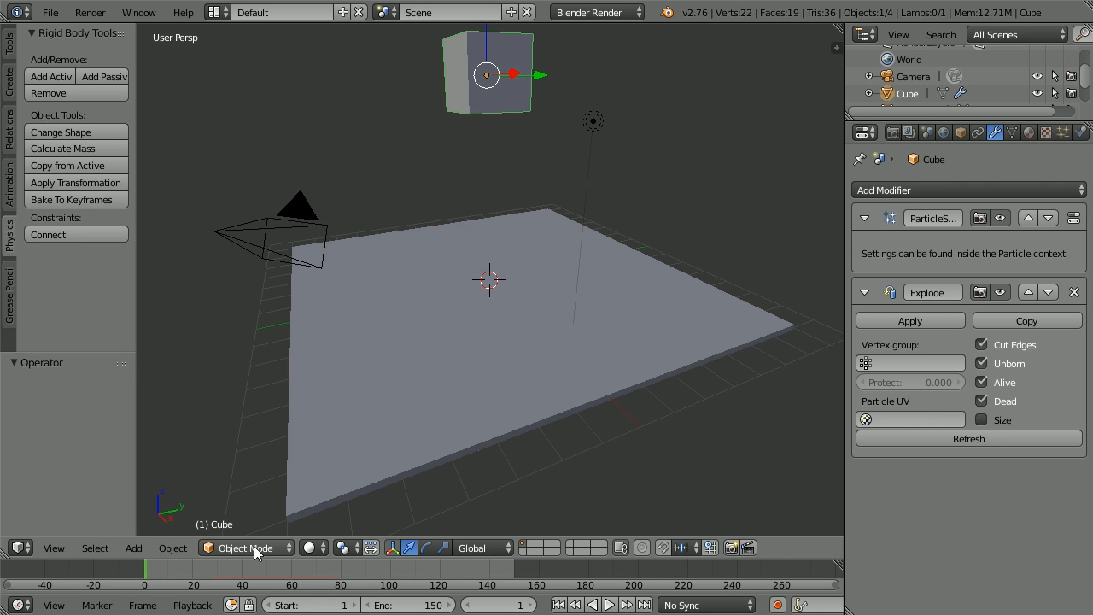
Enter Edit Mode, subdivide the cube with 10 cuts, then return to Object Mode.
left_click(246, 547)
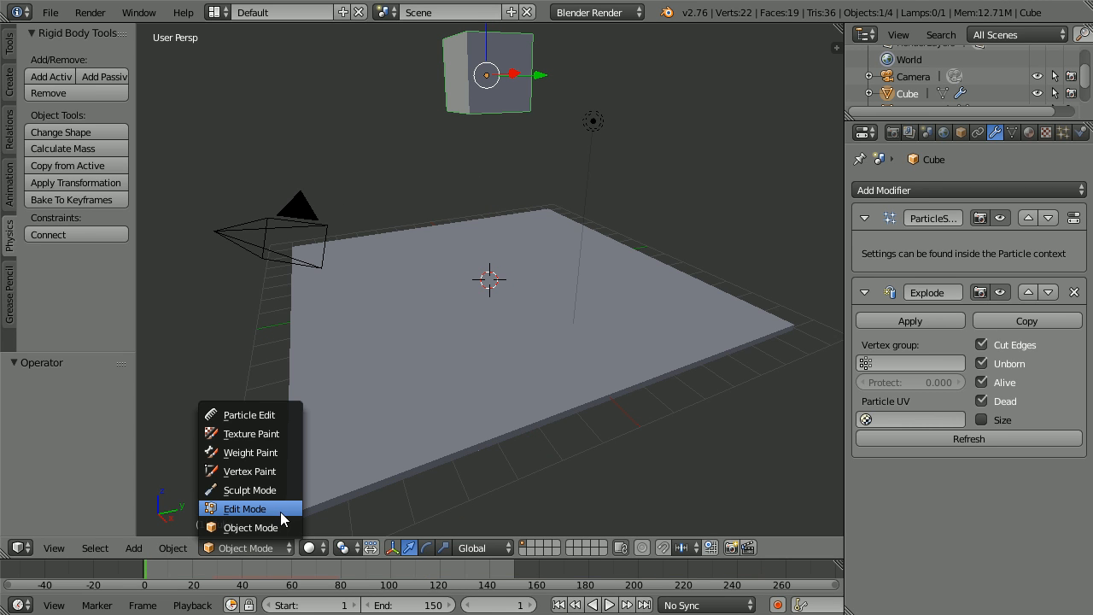
left_click(245, 508)
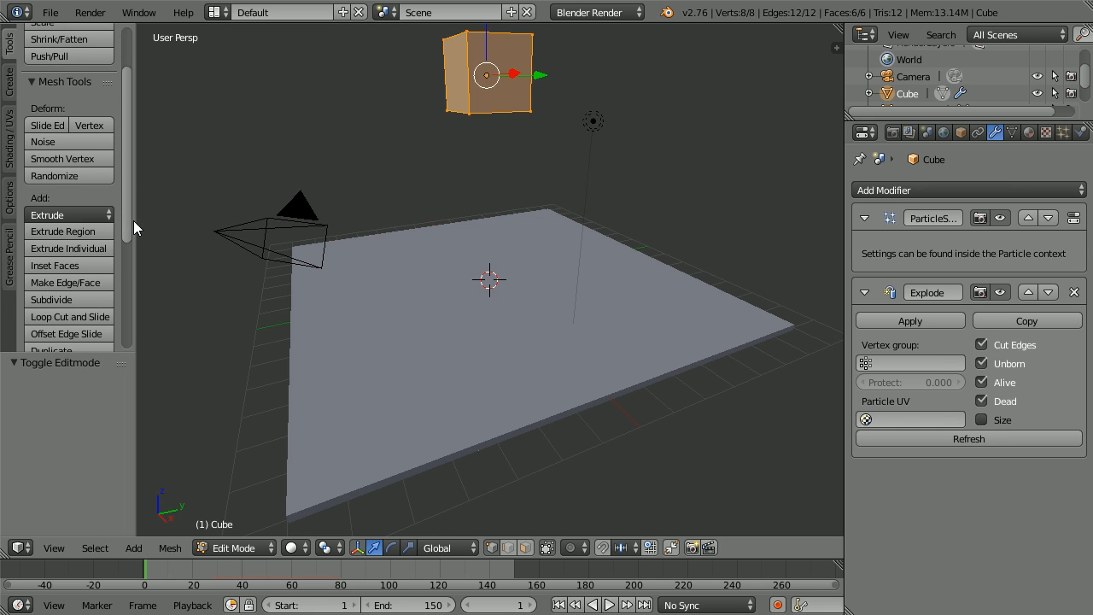
left_click(51, 299)
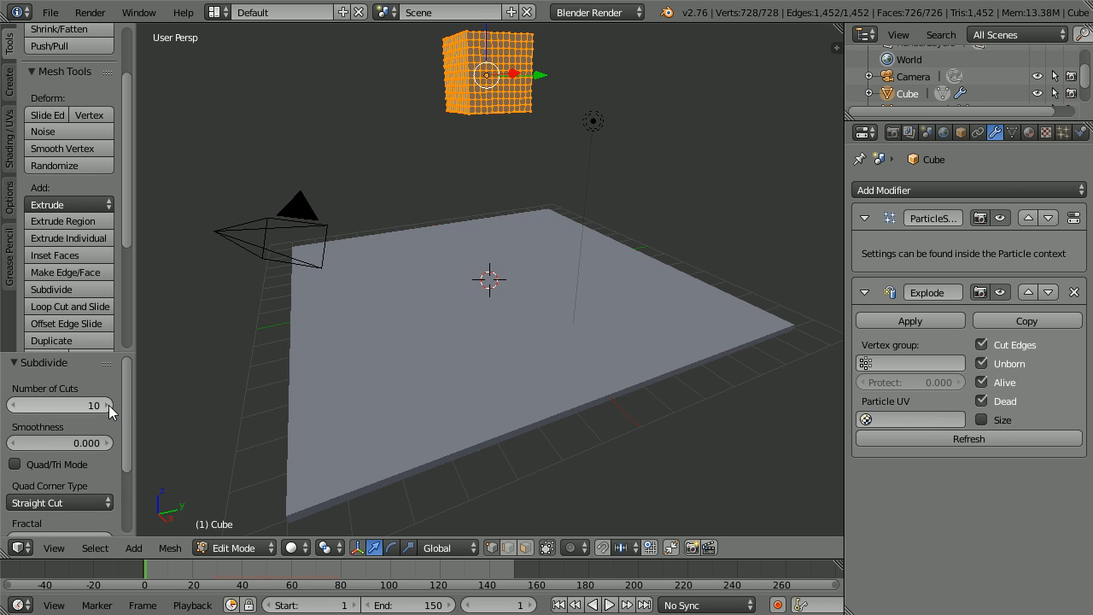
left_click(232, 548)
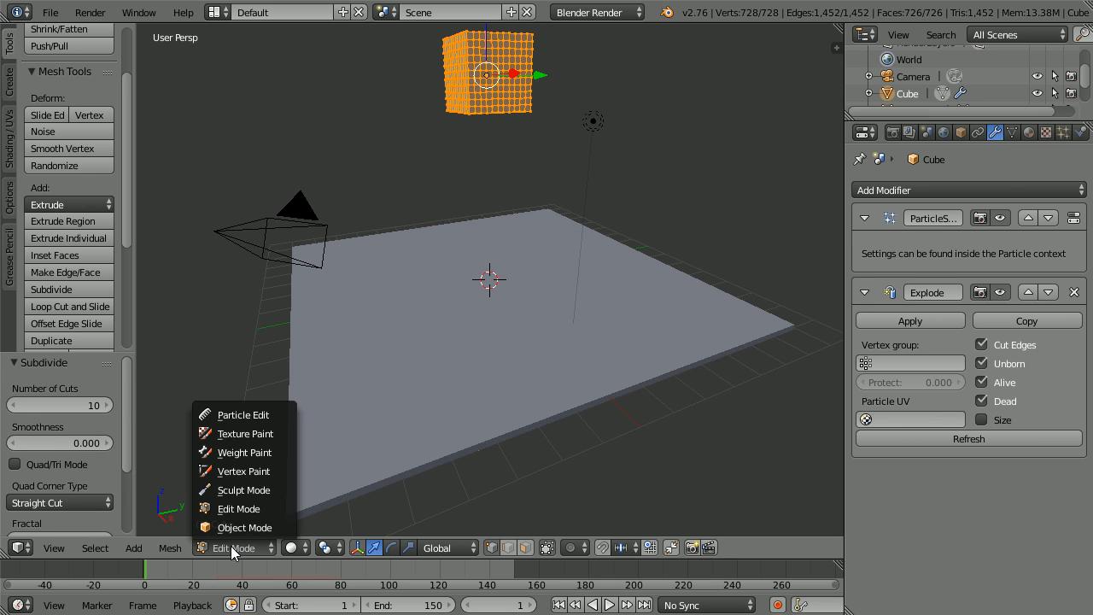
left_click(244, 527)
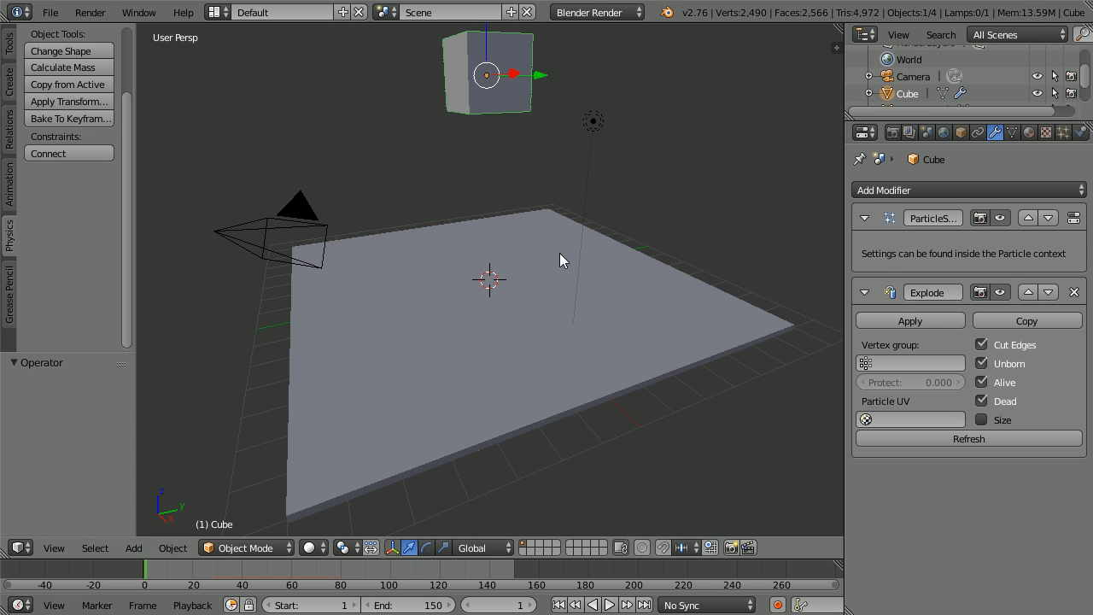
mouse_move(666, 389)
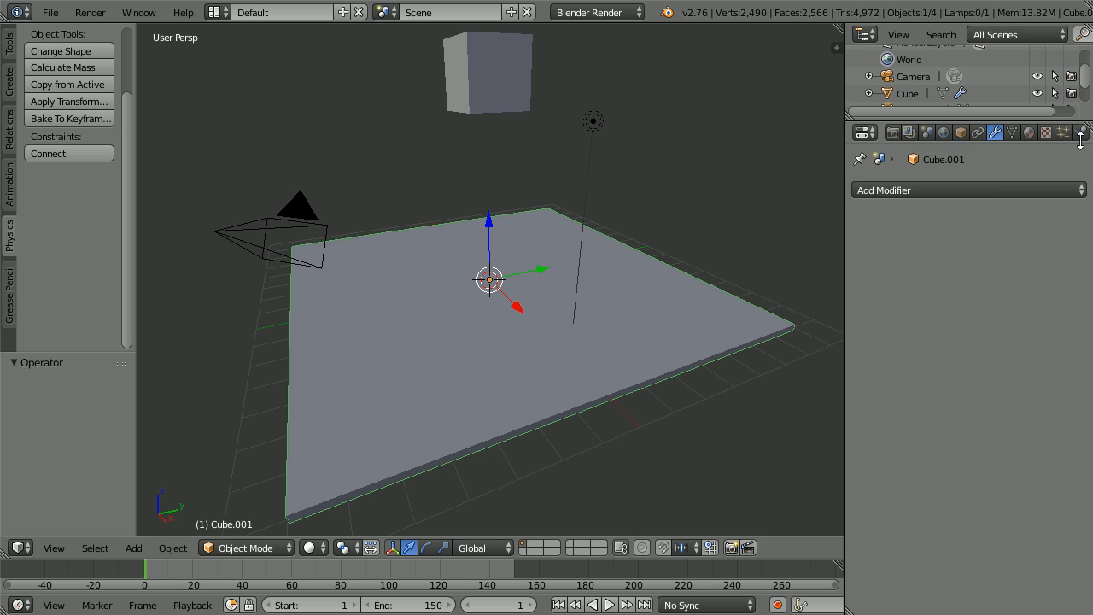
Enable Collision physics on the floor slab with Kill Particles turned on.
left_click(1080, 132)
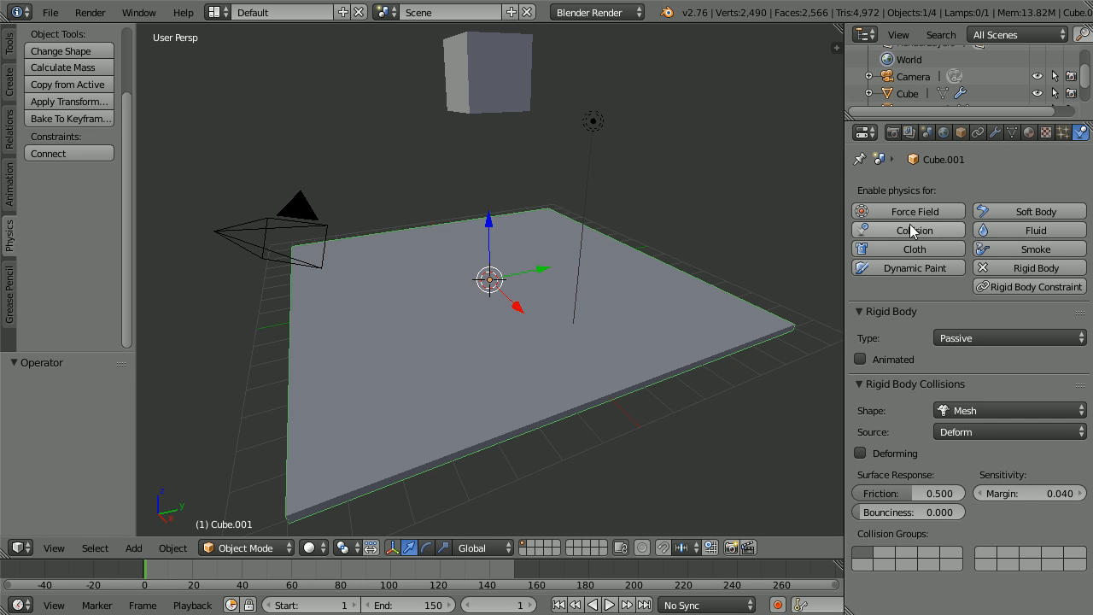
left_click(908, 230)
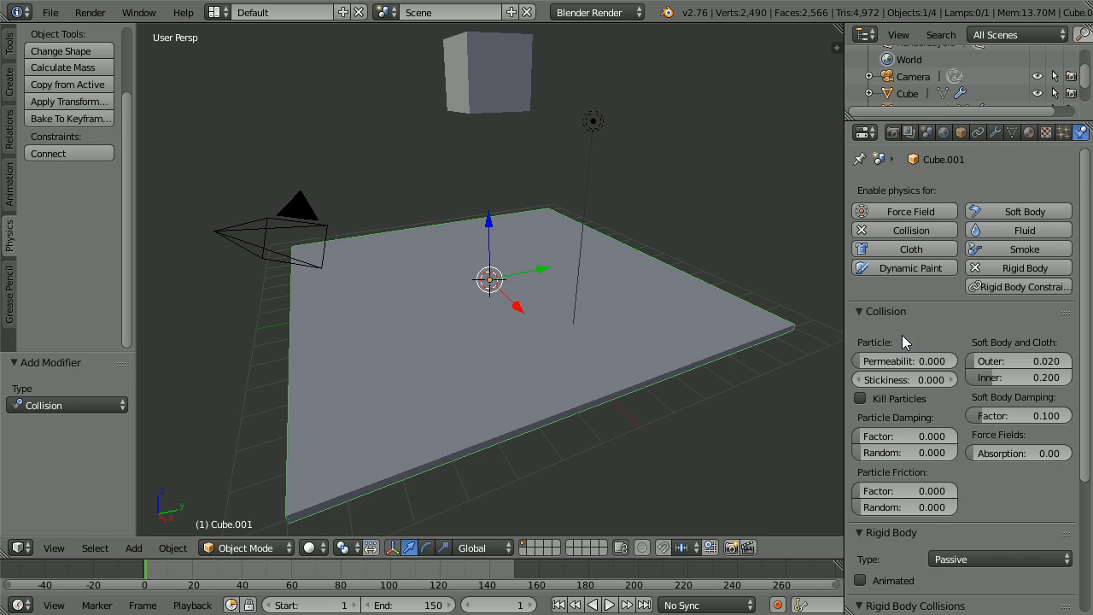
mouse_move(860, 398)
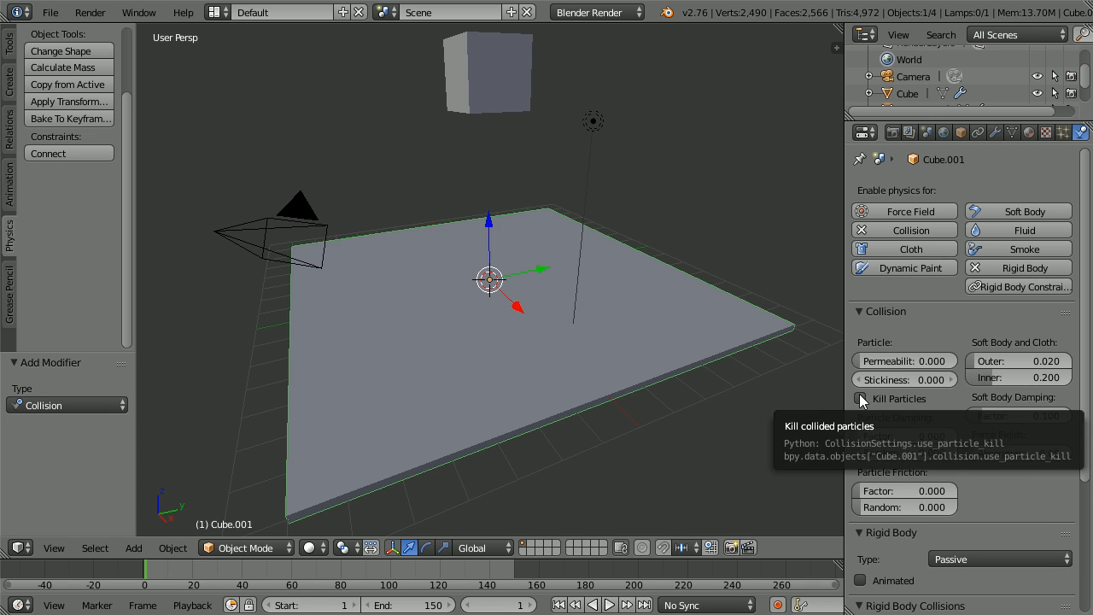
left_click(862, 398)
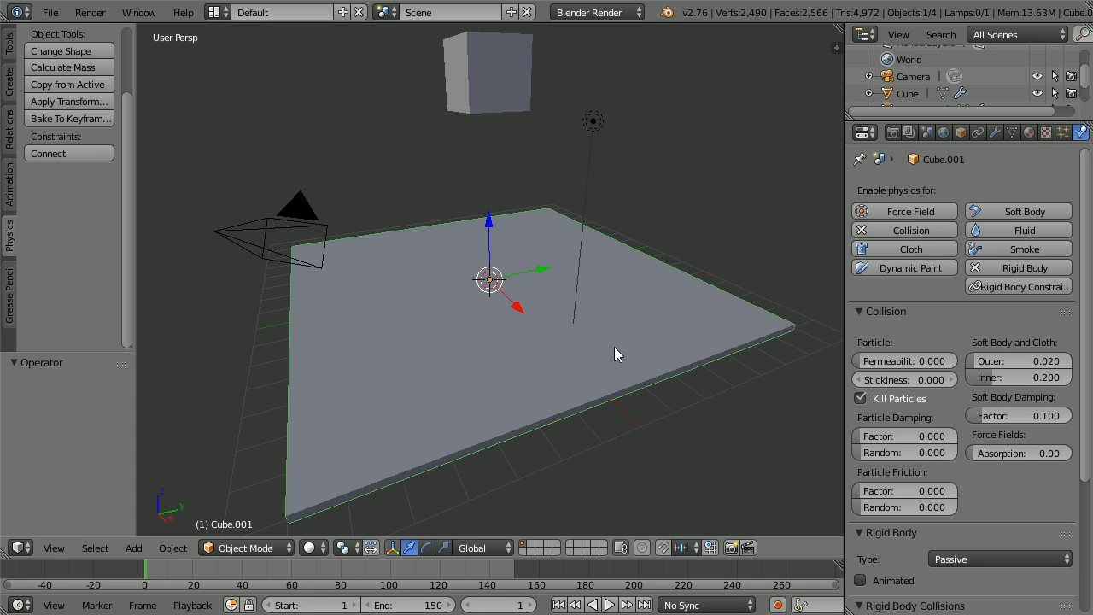
left_click(608, 604)
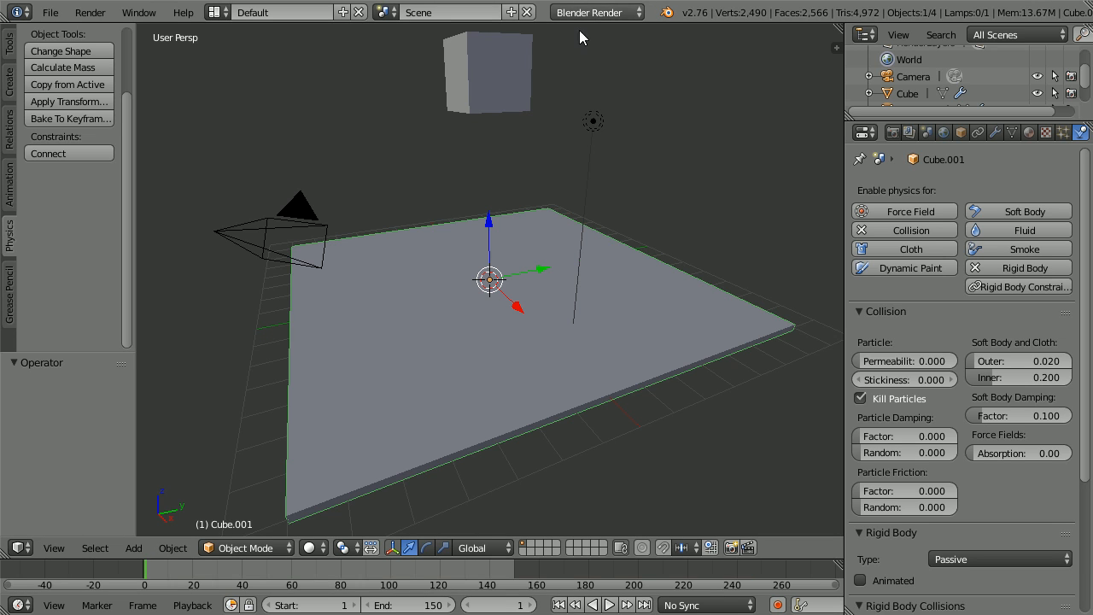
mouse_move(689, 151)
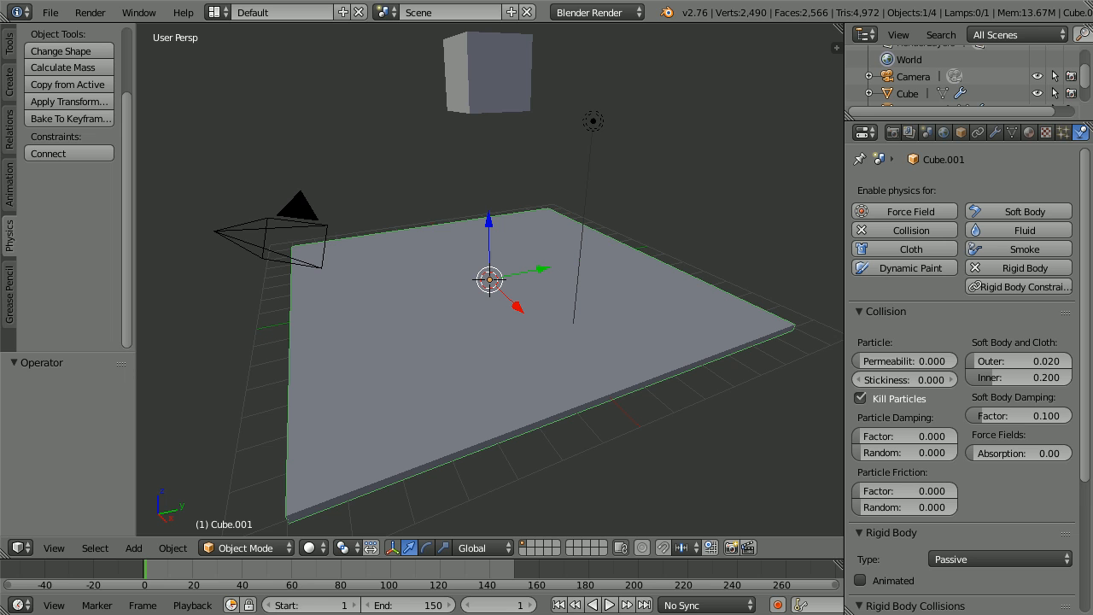
mouse_move(506, 92)
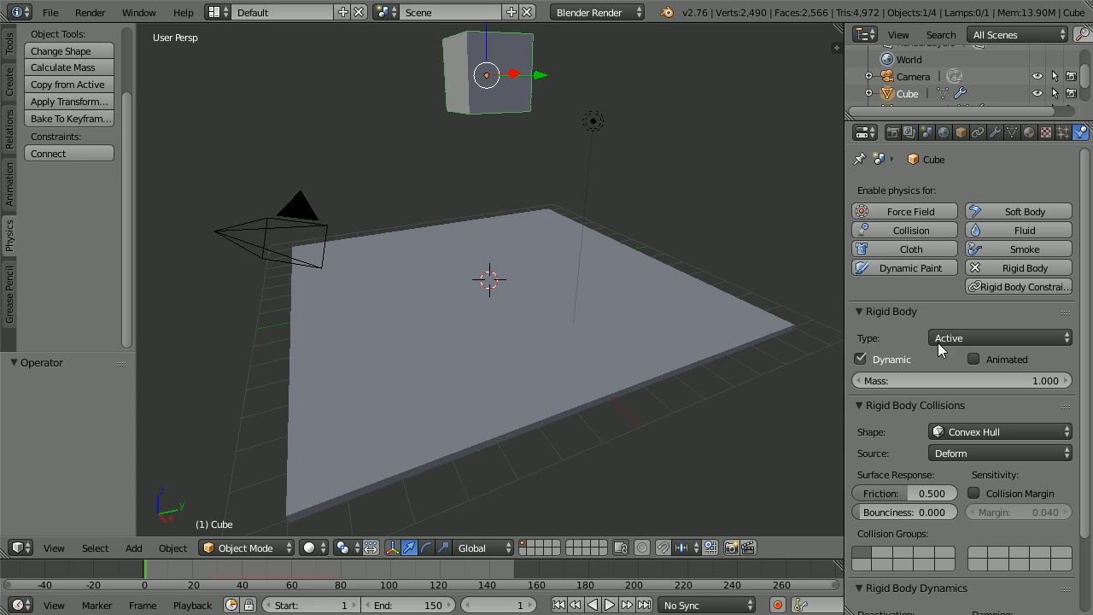
mouse_move(973, 358)
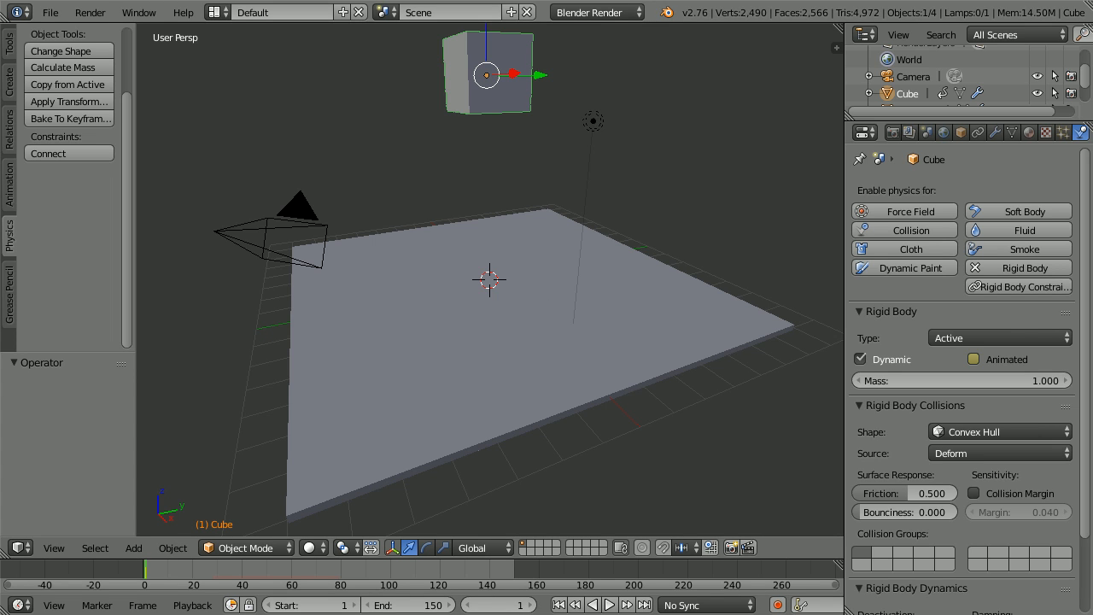
mouse_move(537, 589)
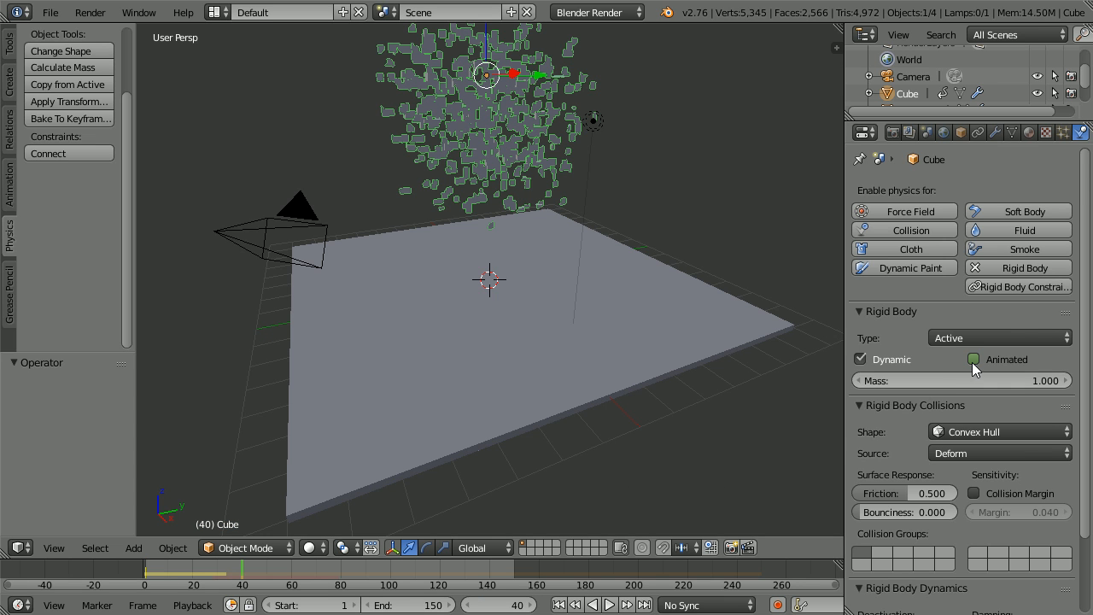
mouse_move(973, 359)
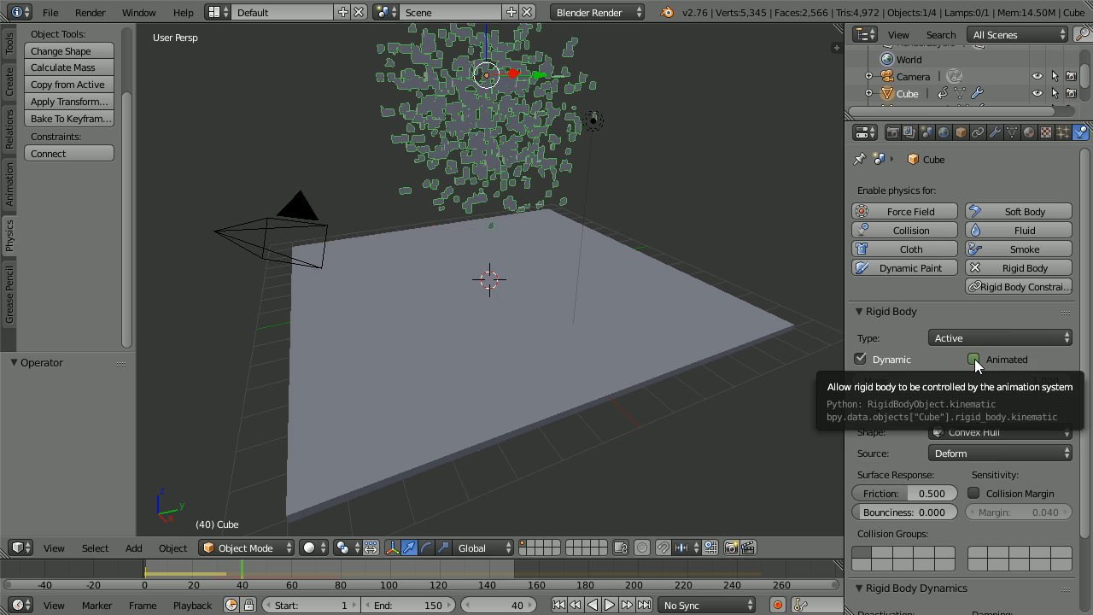
Enable Animated on the cube's rigid body and insert a keyframe for it at frame 40.
left_click(974, 358)
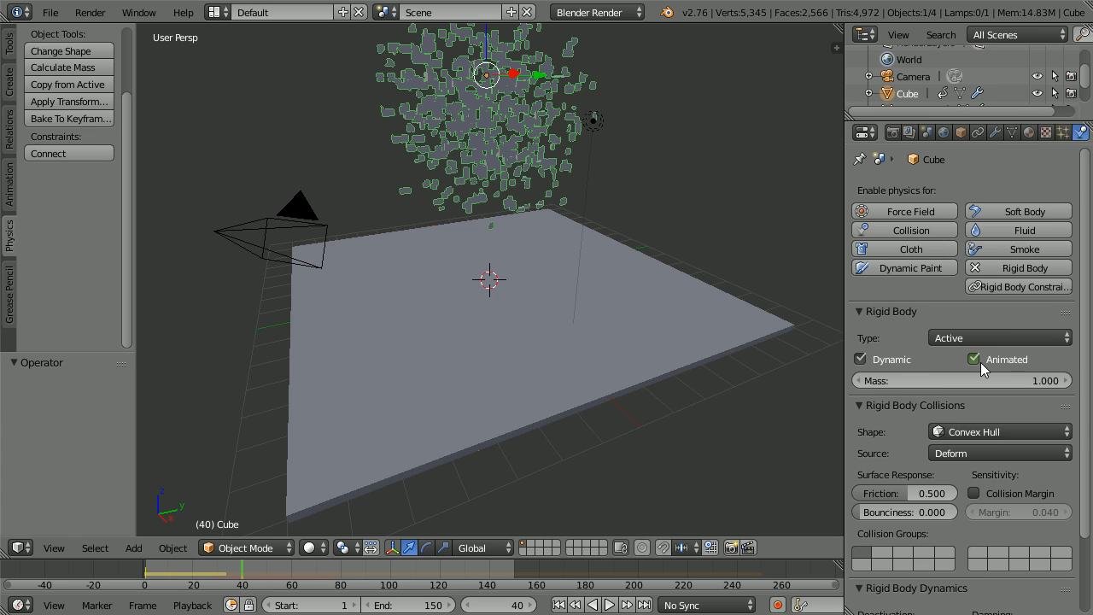
mouse_move(973, 359)
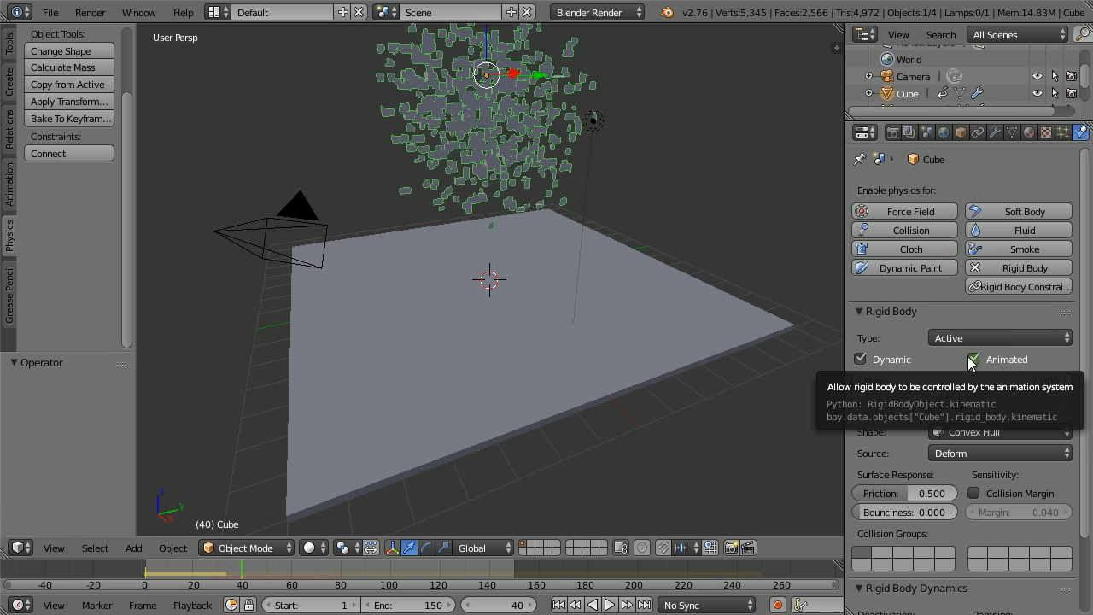
right_click(1006, 358)
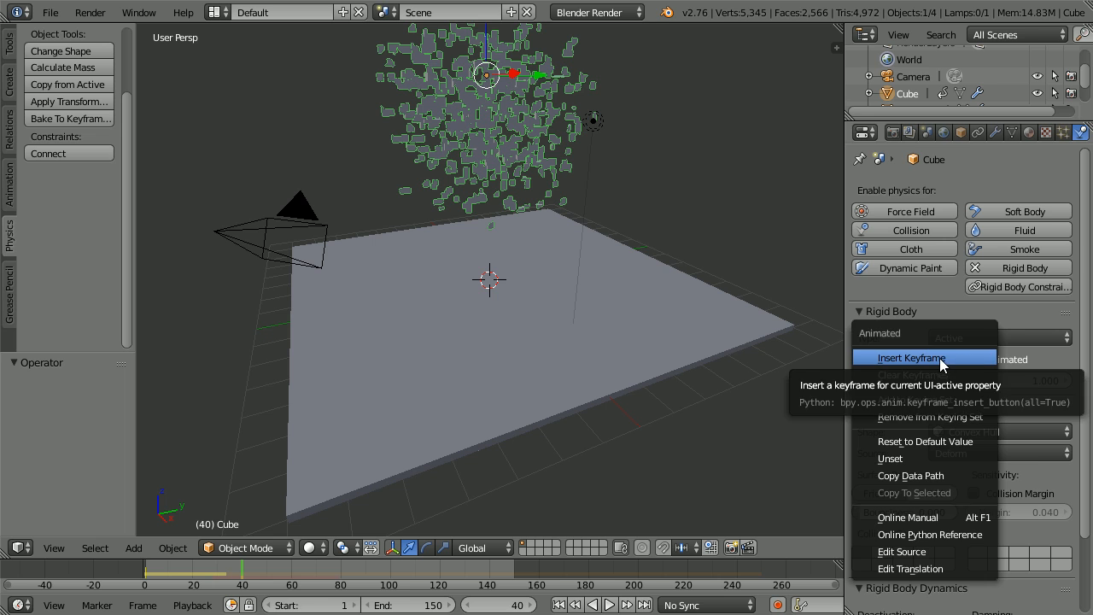
left_click(910, 358)
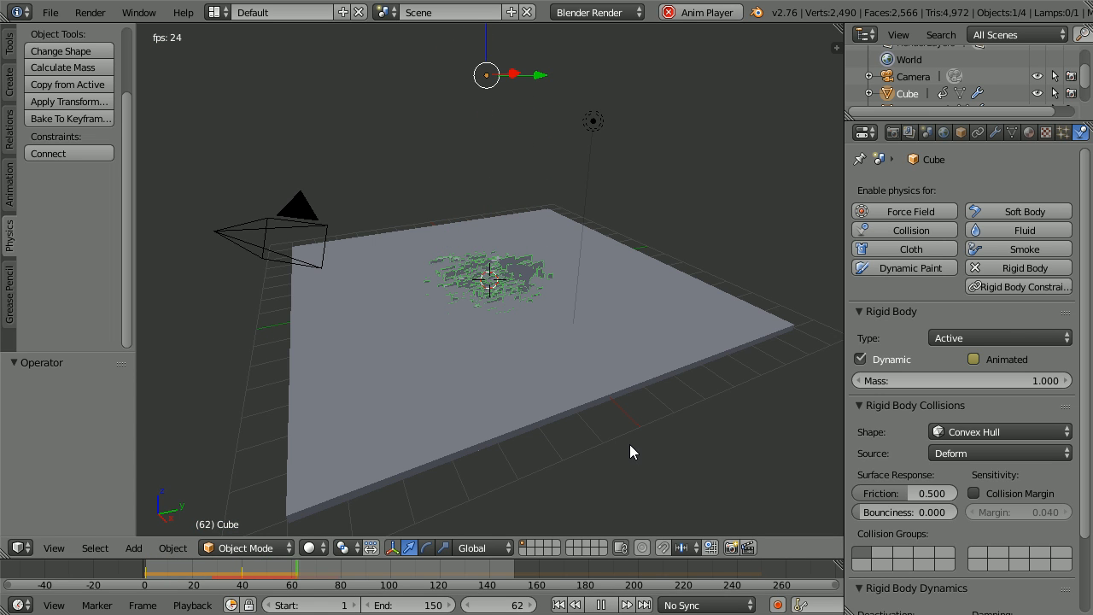
Stop the fragment simulation playback and rewind the timeline to frame 1.
left_click(600, 605)
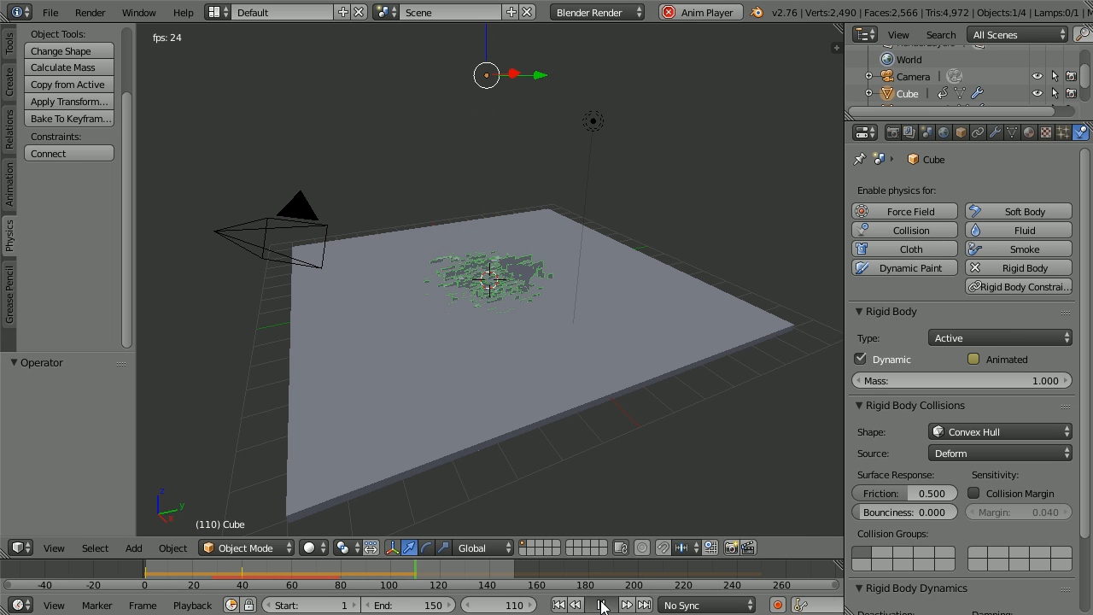
left_click(576, 604)
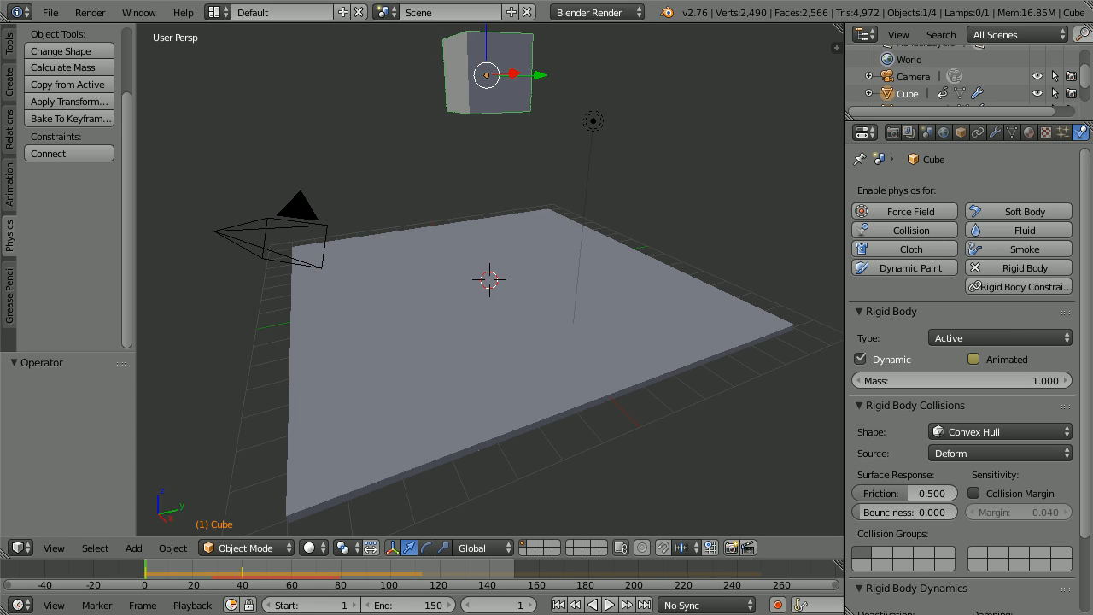
mouse_move(574, 164)
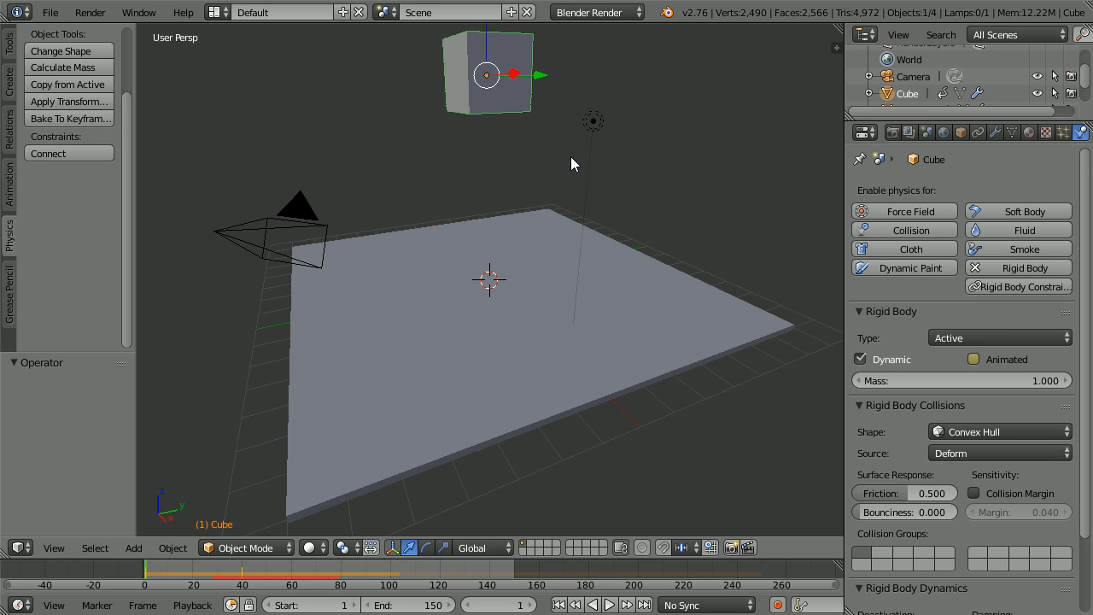
mouse_move(633, 226)
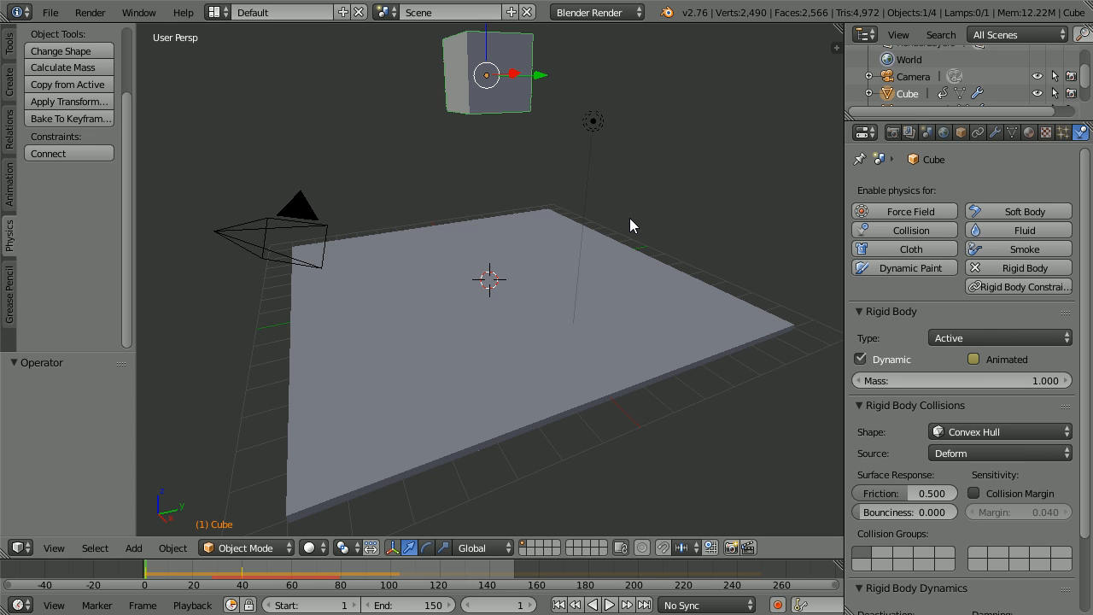
mouse_move(882, 168)
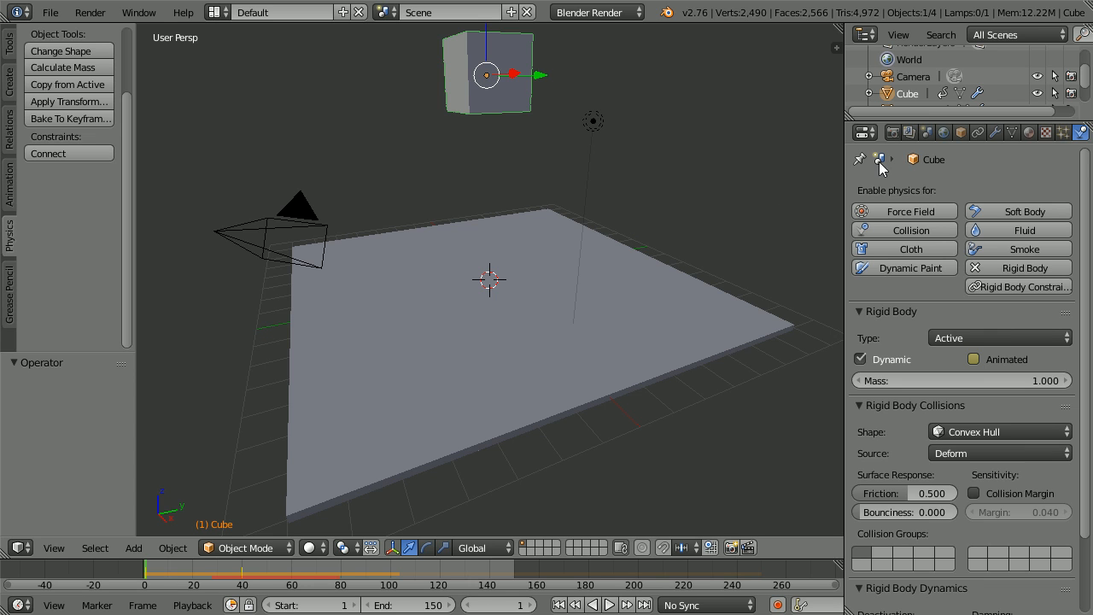
mouse_move(733, 182)
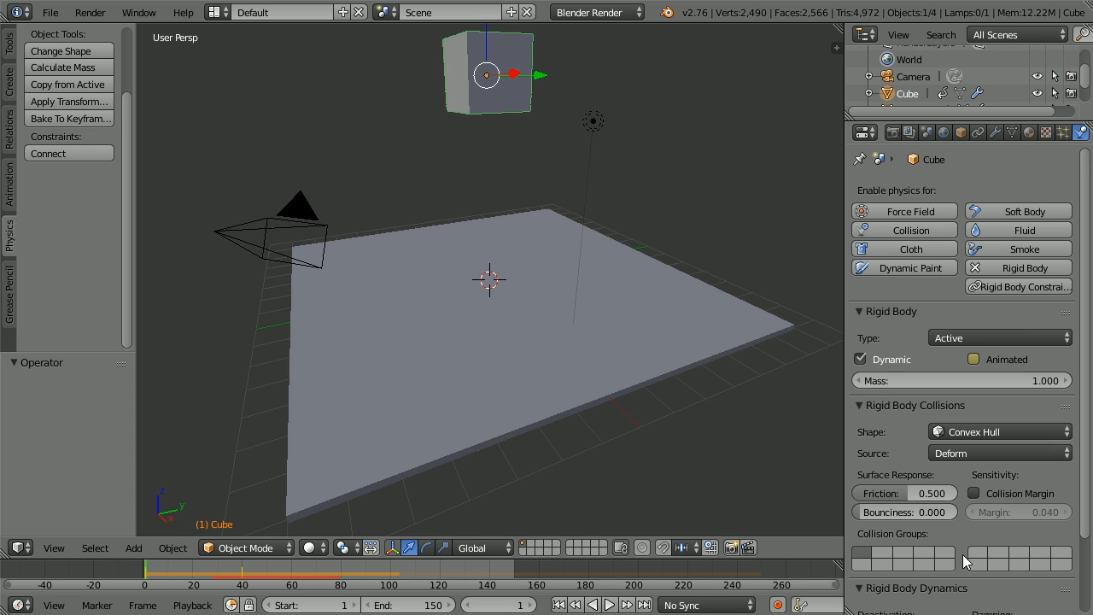
mouse_move(725, 427)
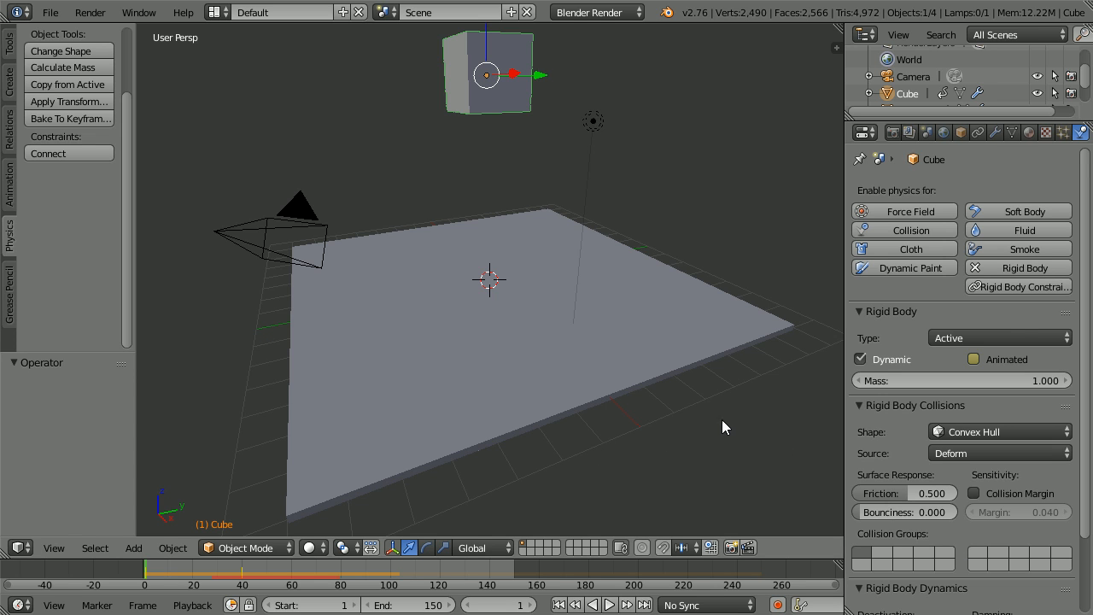